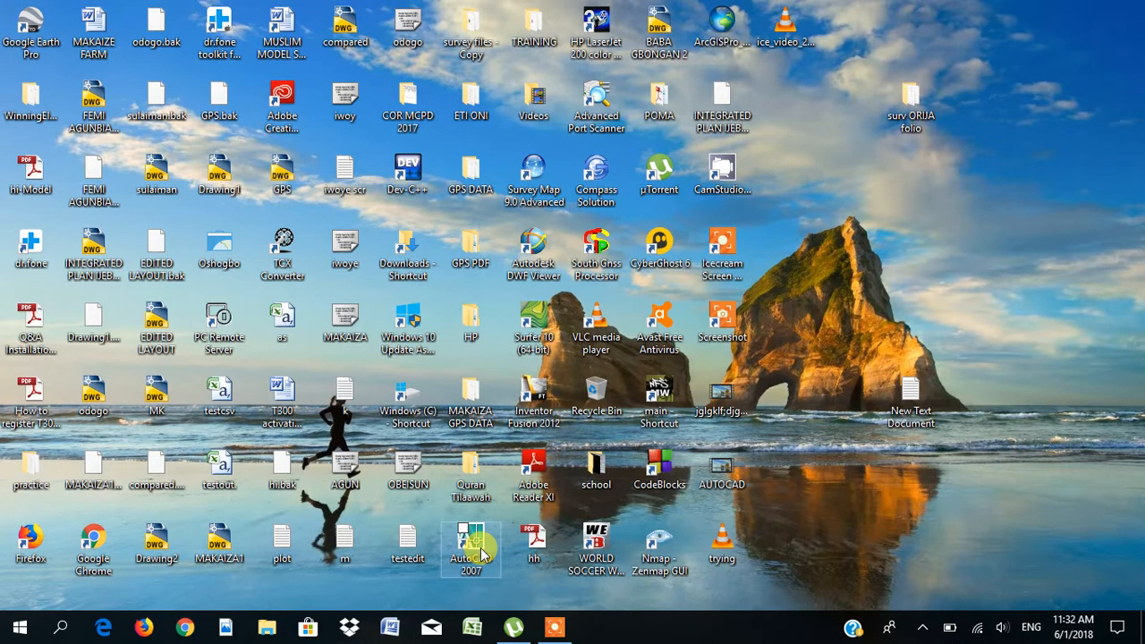
- Launch AutoCAD 2007 from the desktop shortcut into a new blank drawing
double_click(471, 545)
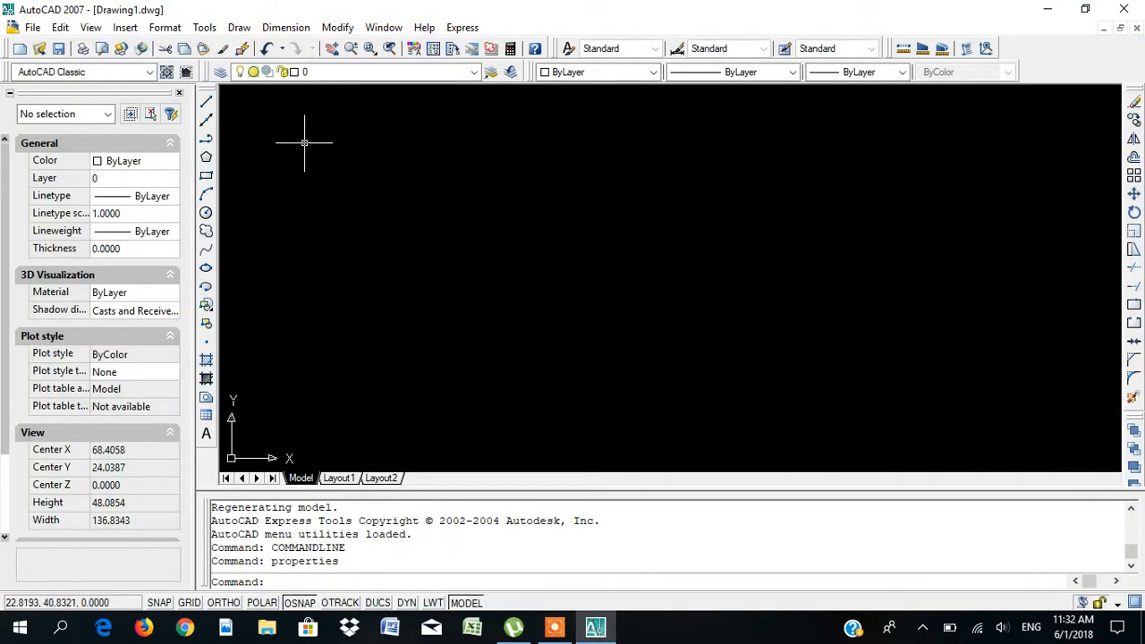
mouse_move(415, 139)
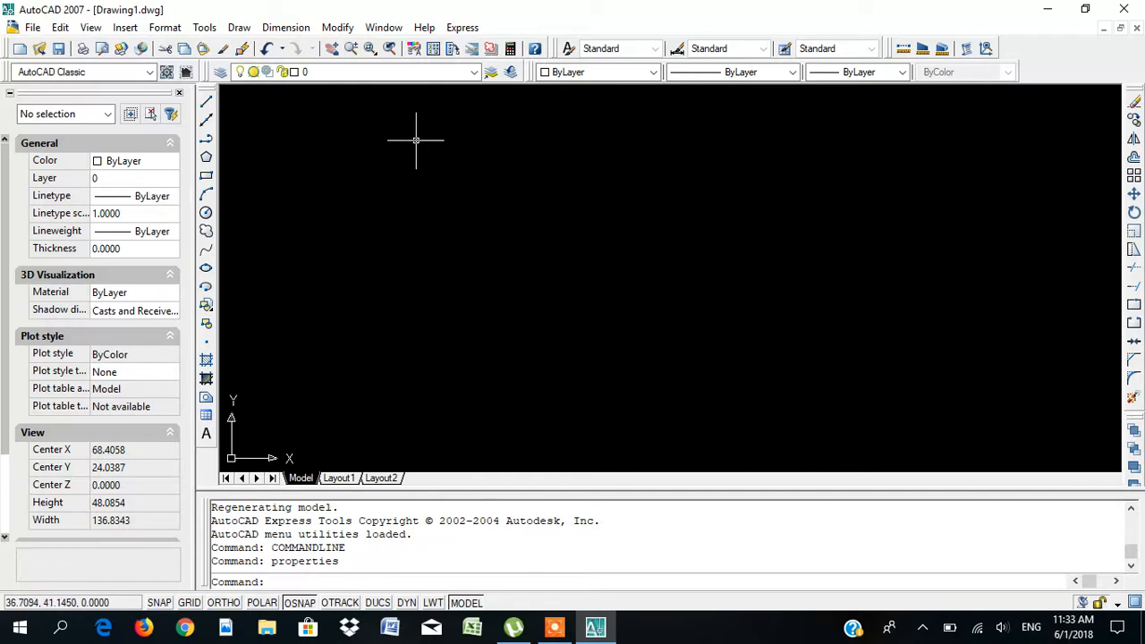
mouse_move(295, 116)
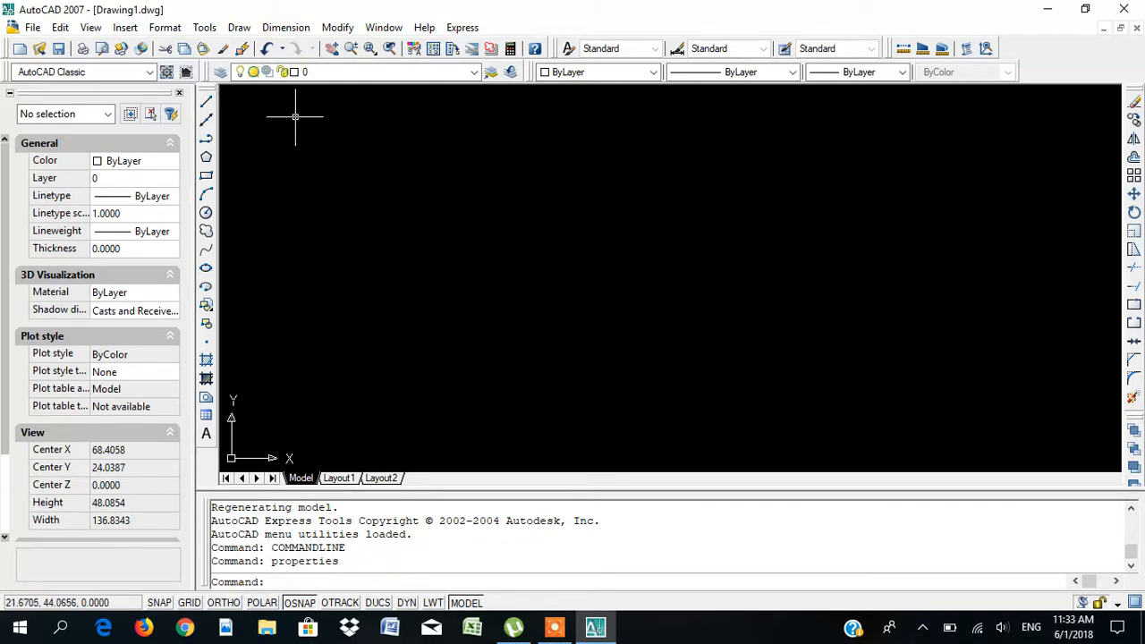
mouse_move(275, 170)
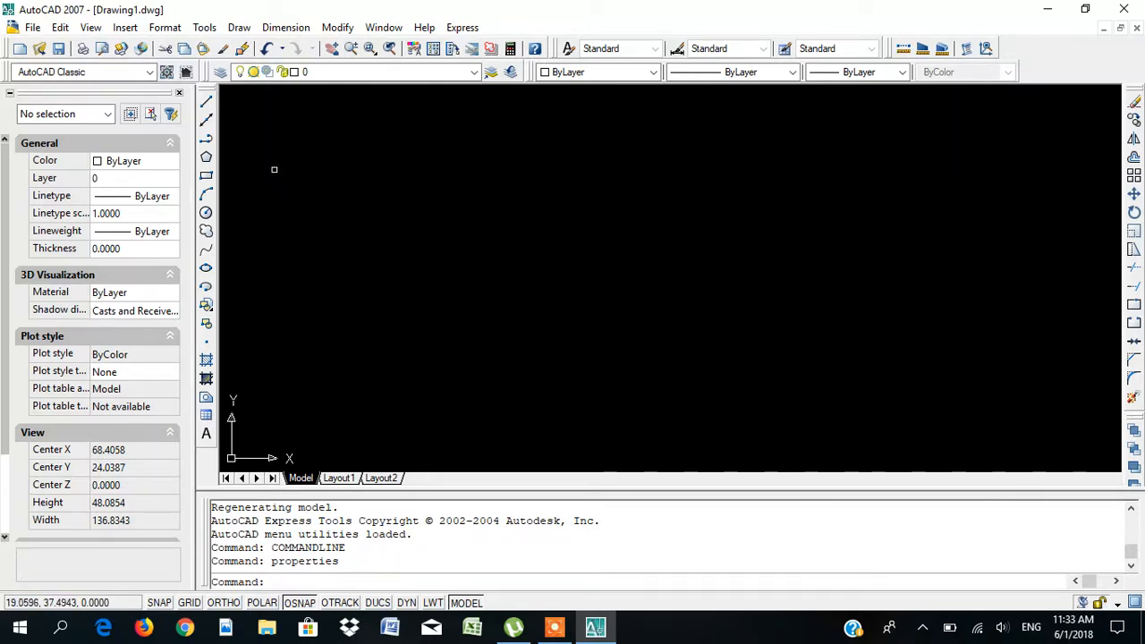
- Set angle units to Deg/Min/Sec with 0d00'00" precision, measured clockwise
left_click(164, 26)
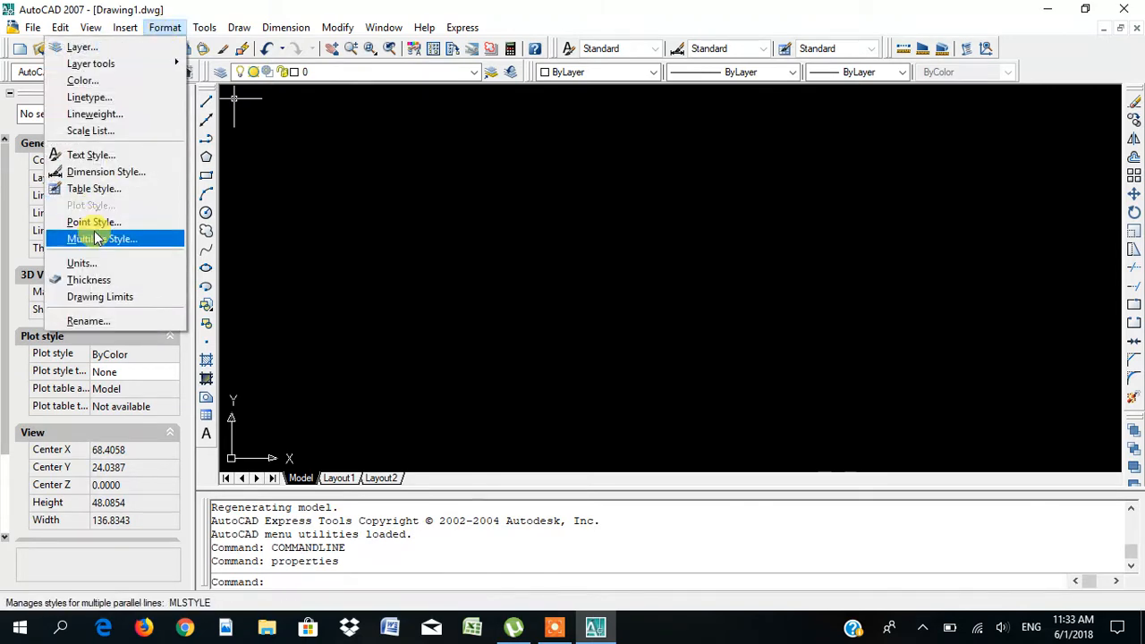
left_click(82, 261)
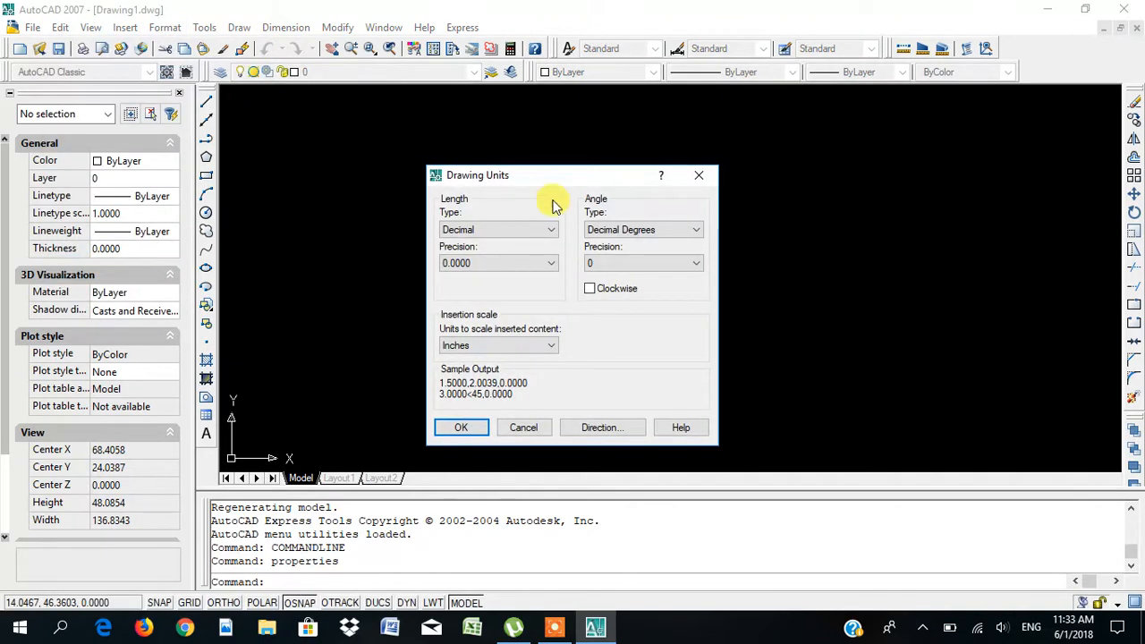
mouse_move(594, 219)
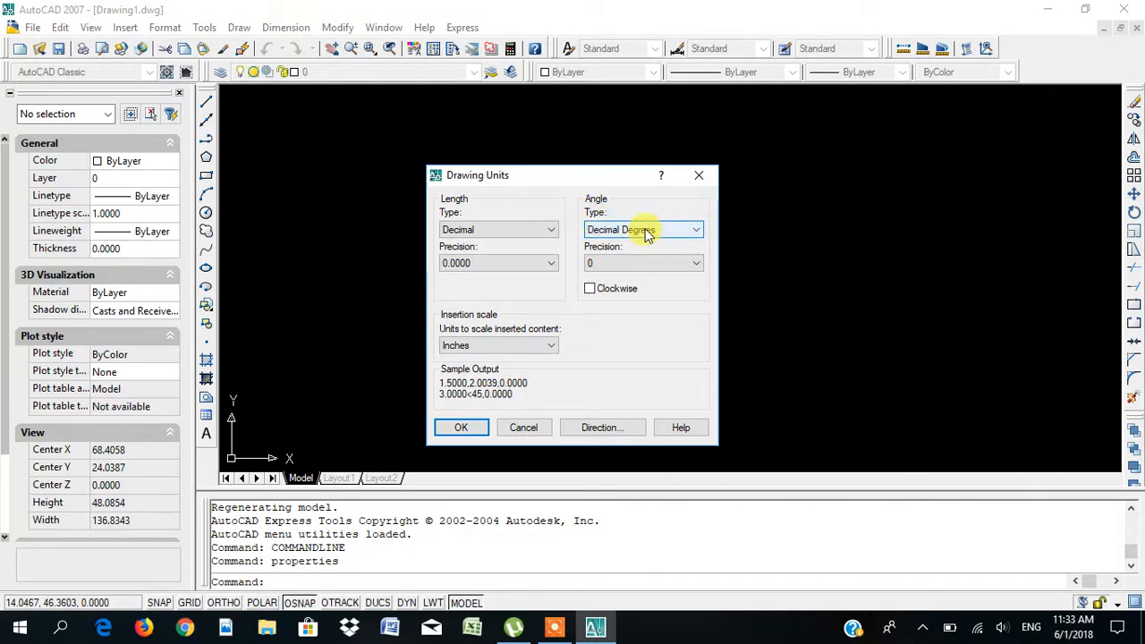
left_click(640, 229)
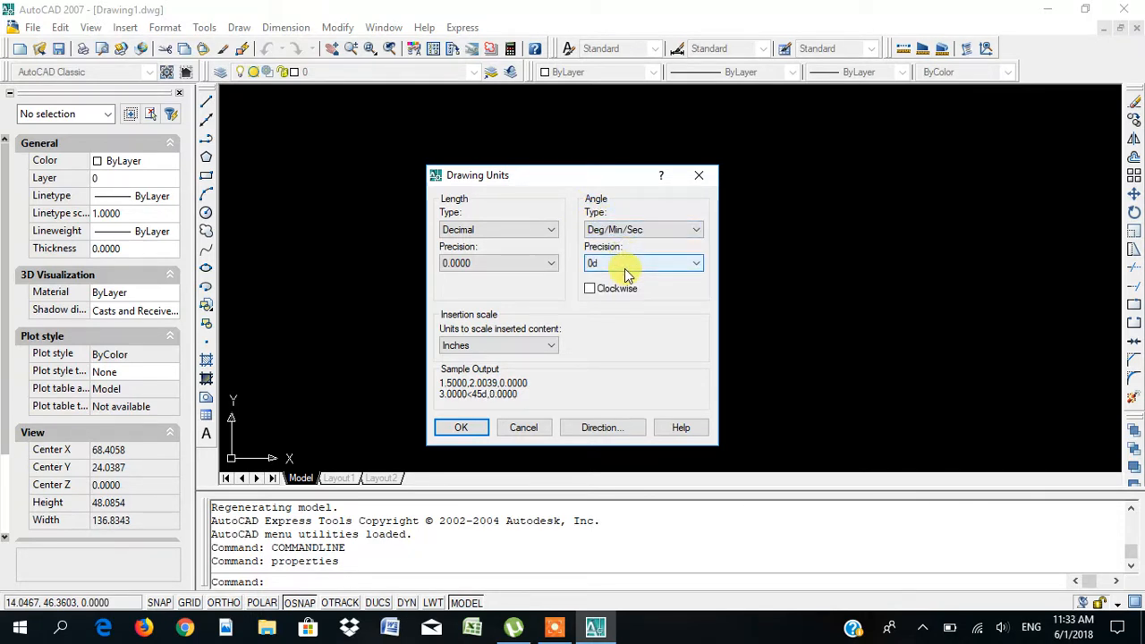
left_click(694, 261)
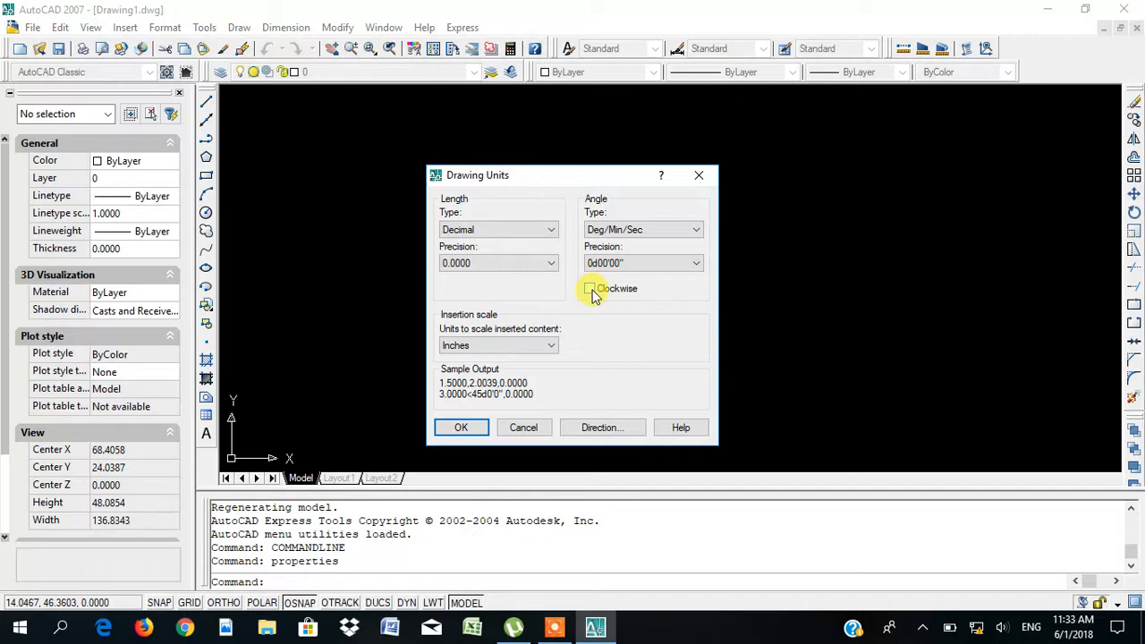
left_click(590, 288)
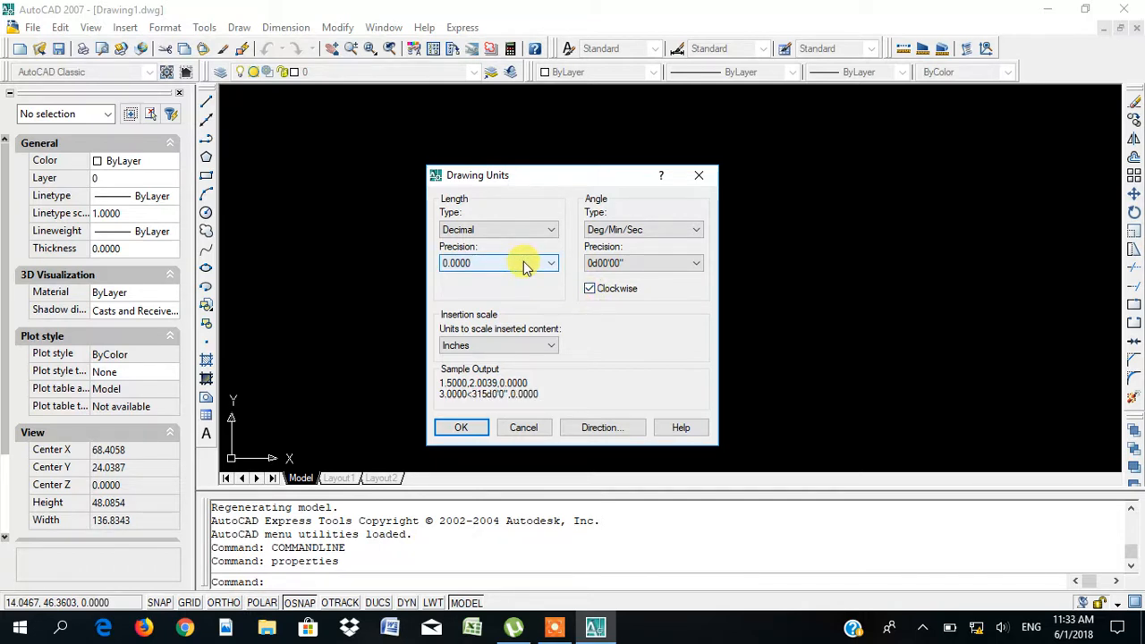
- Set length precision 0.000, insertion units metres and base angle North, then confirm
left_click(549, 261)
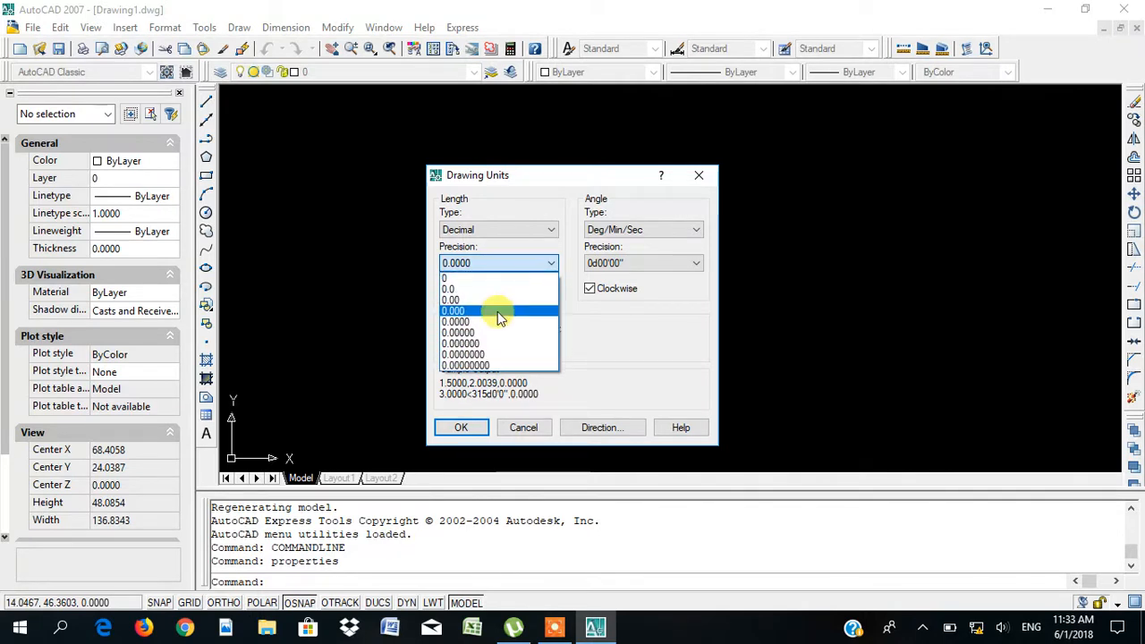
left_click(453, 311)
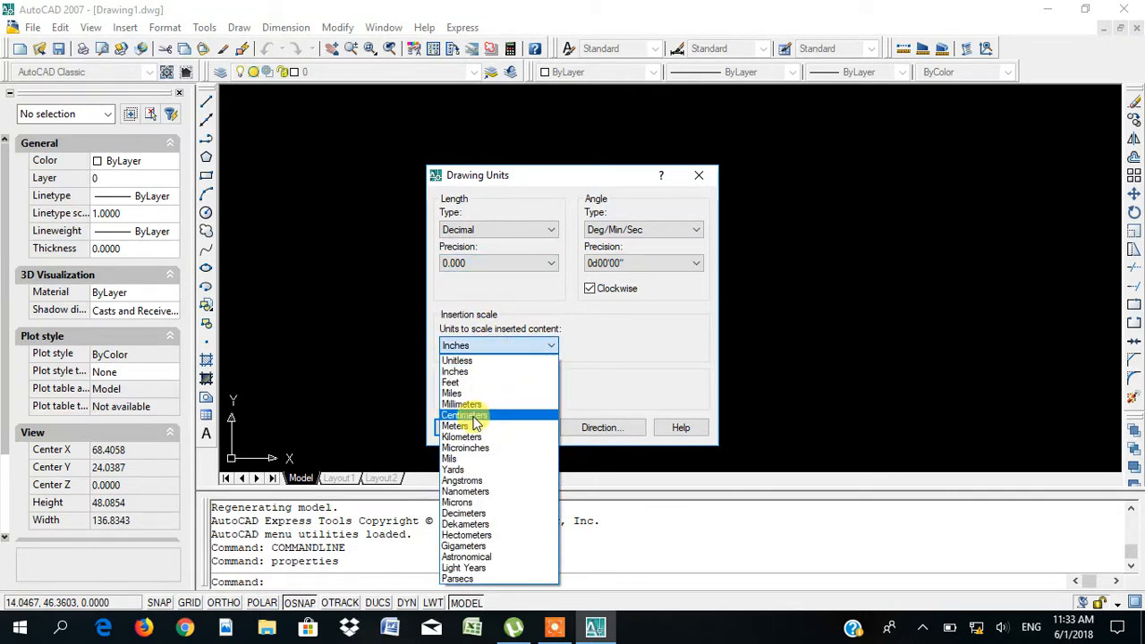
mouse_move(459, 426)
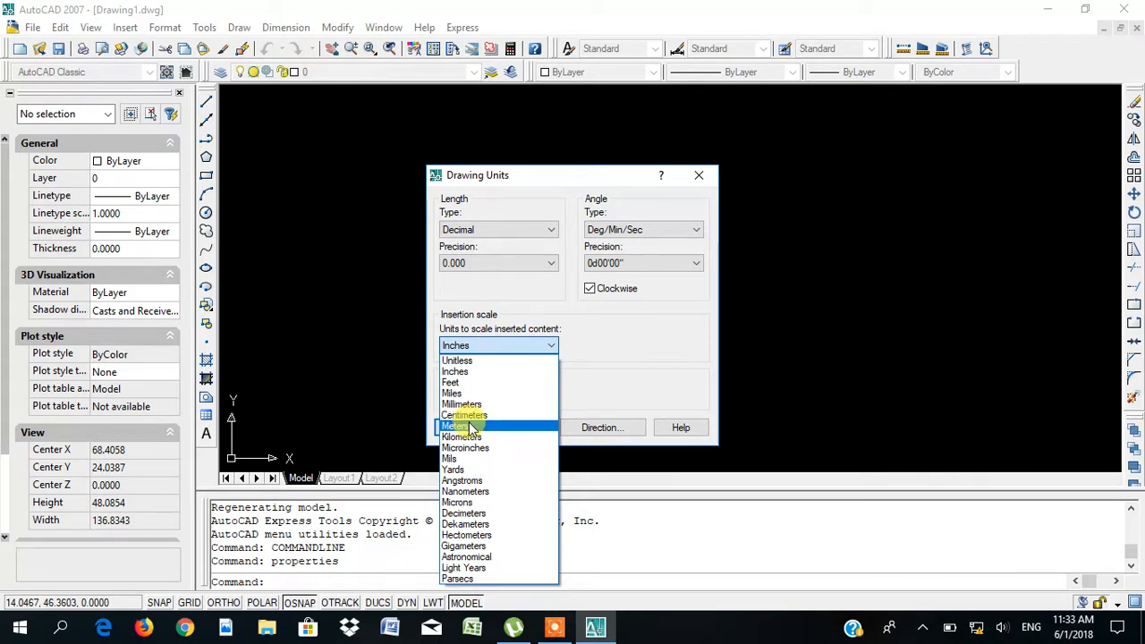
left_click(602, 426)
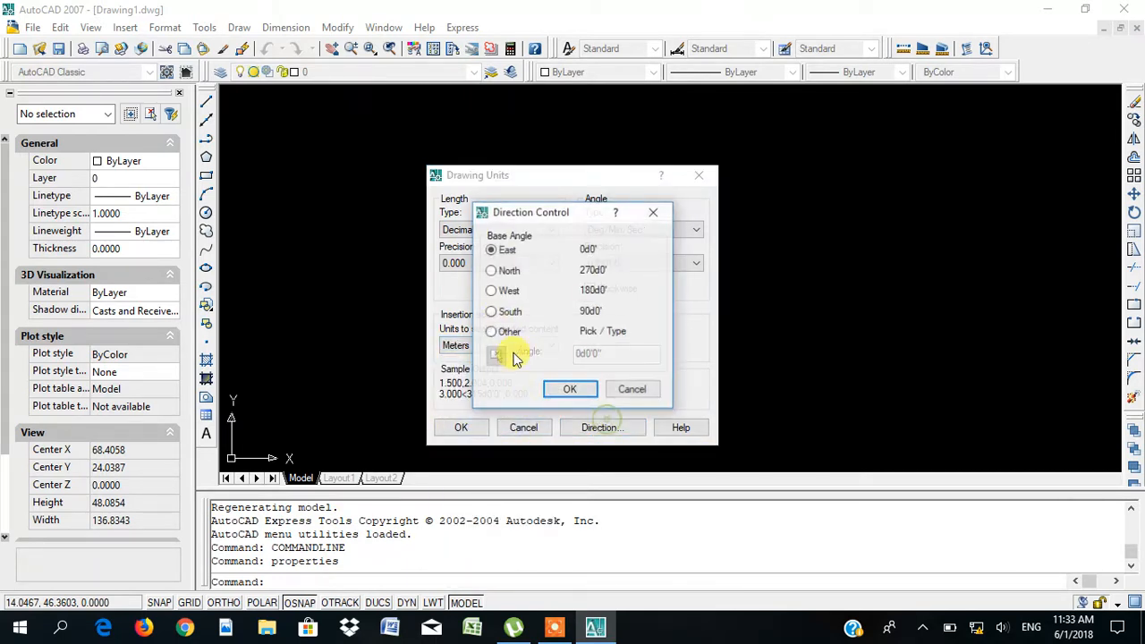
left_click(490, 270)
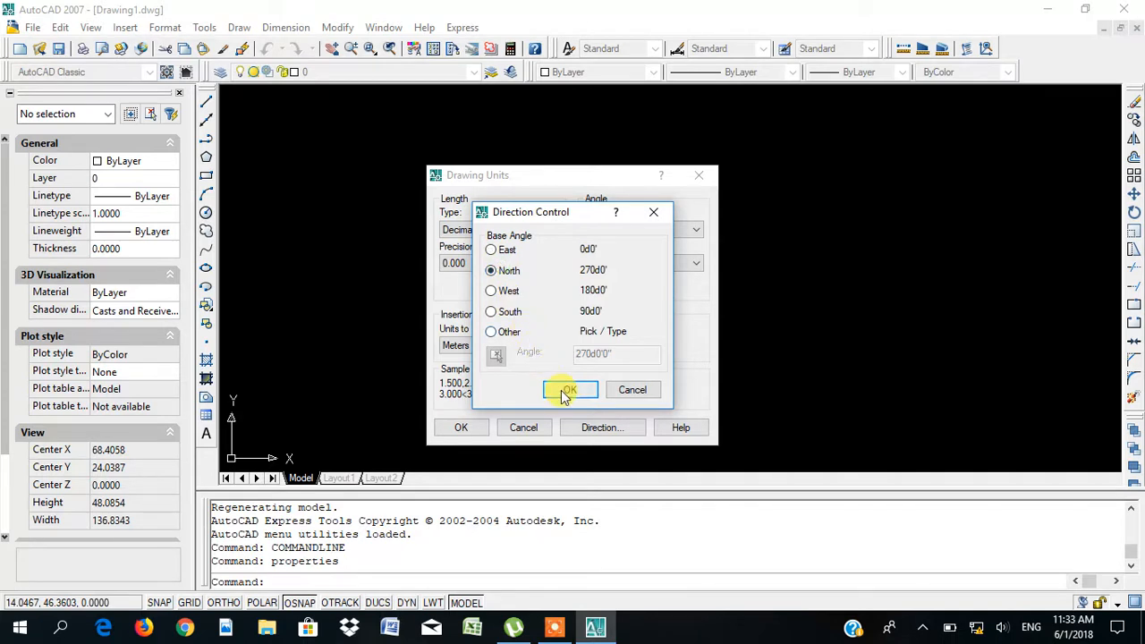
left_click(569, 390)
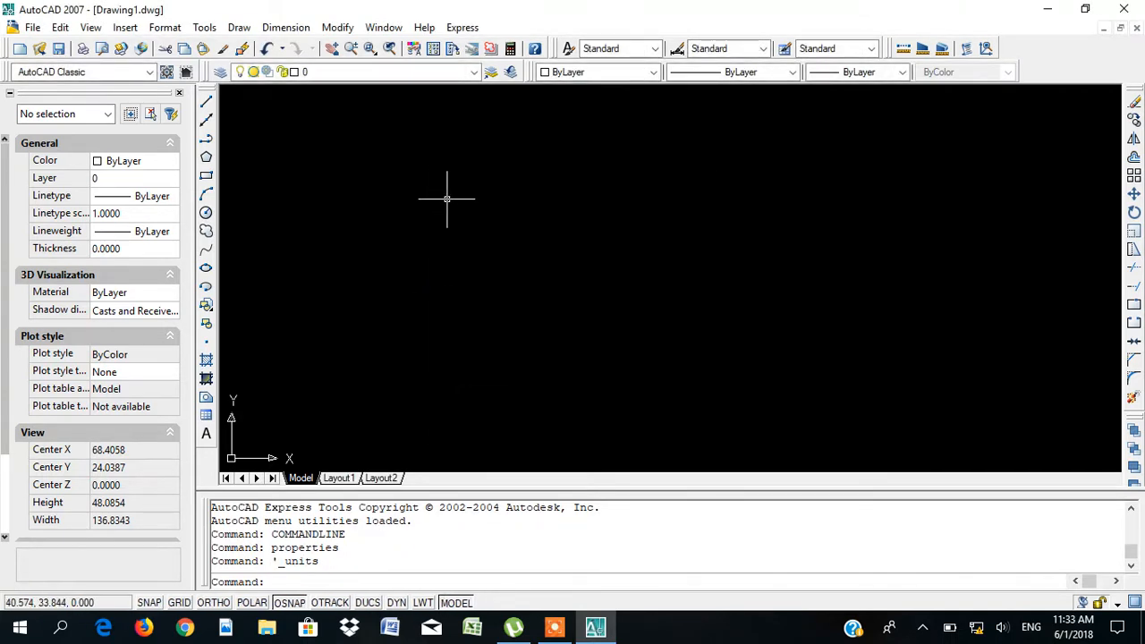
mouse_move(285, 140)
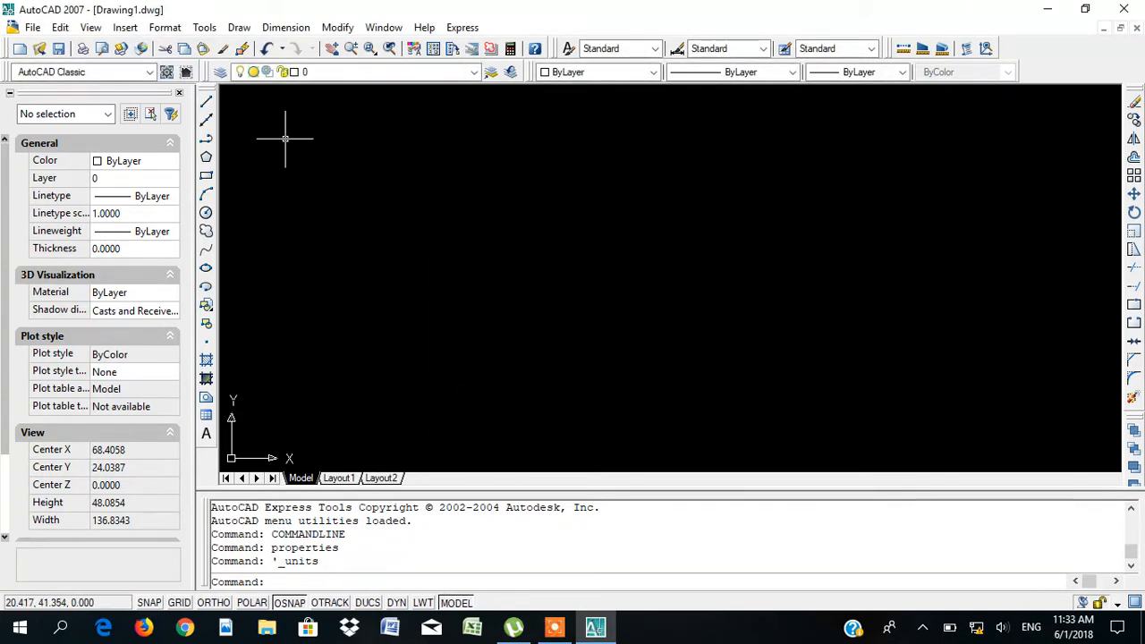
mouse_move(218, 136)
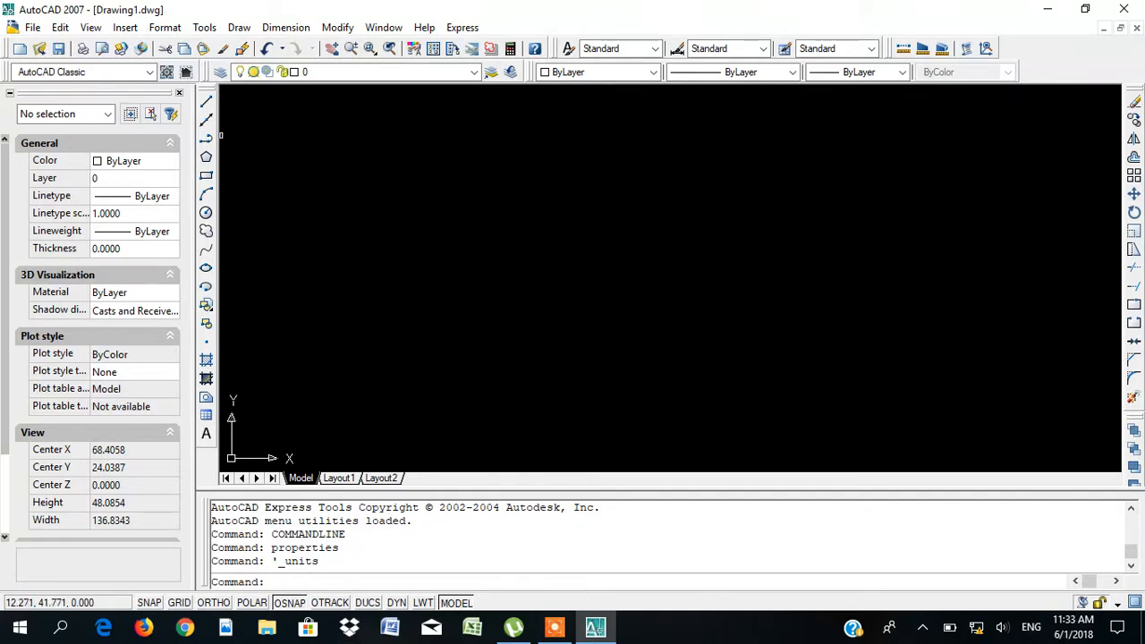
mouse_move(233, 145)
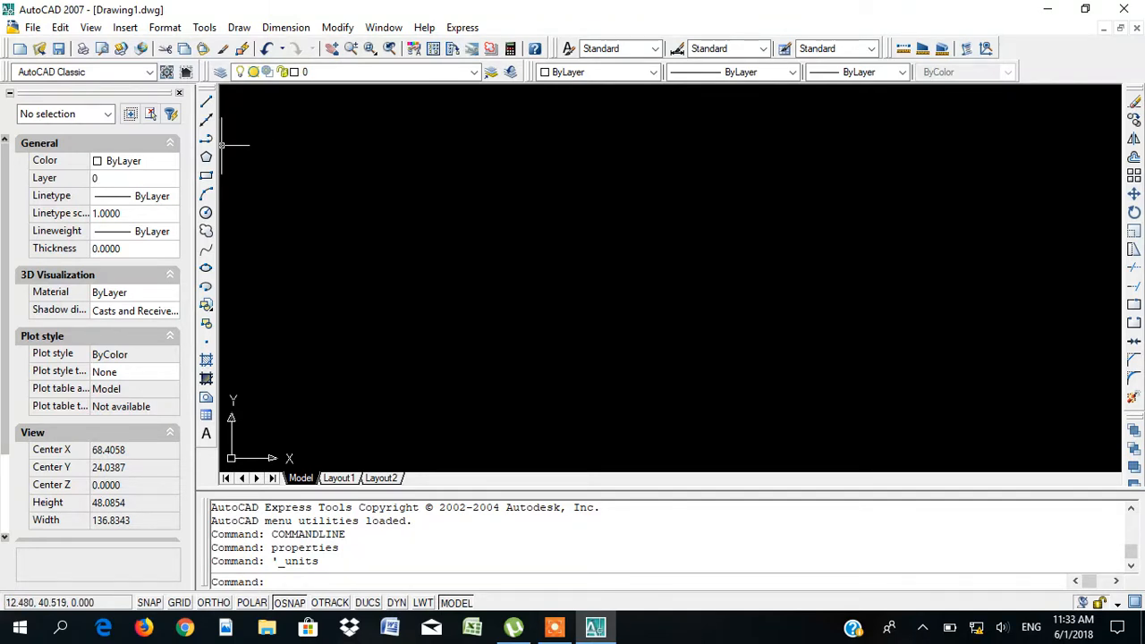
mouse_move(243, 139)
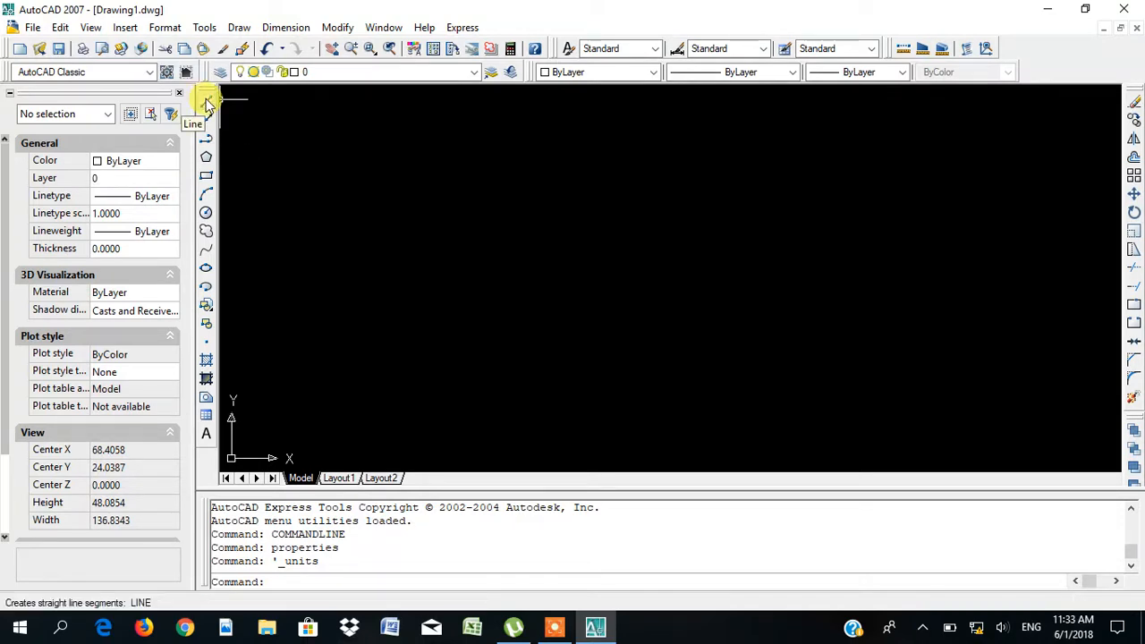
left_click(206, 98)
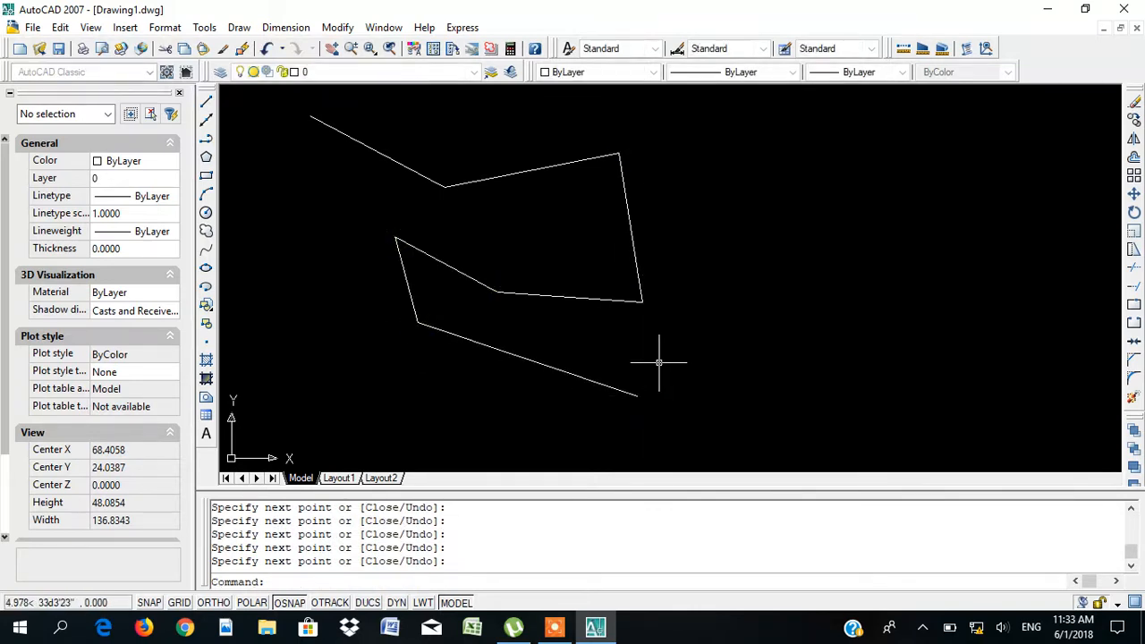
left_click(207, 140)
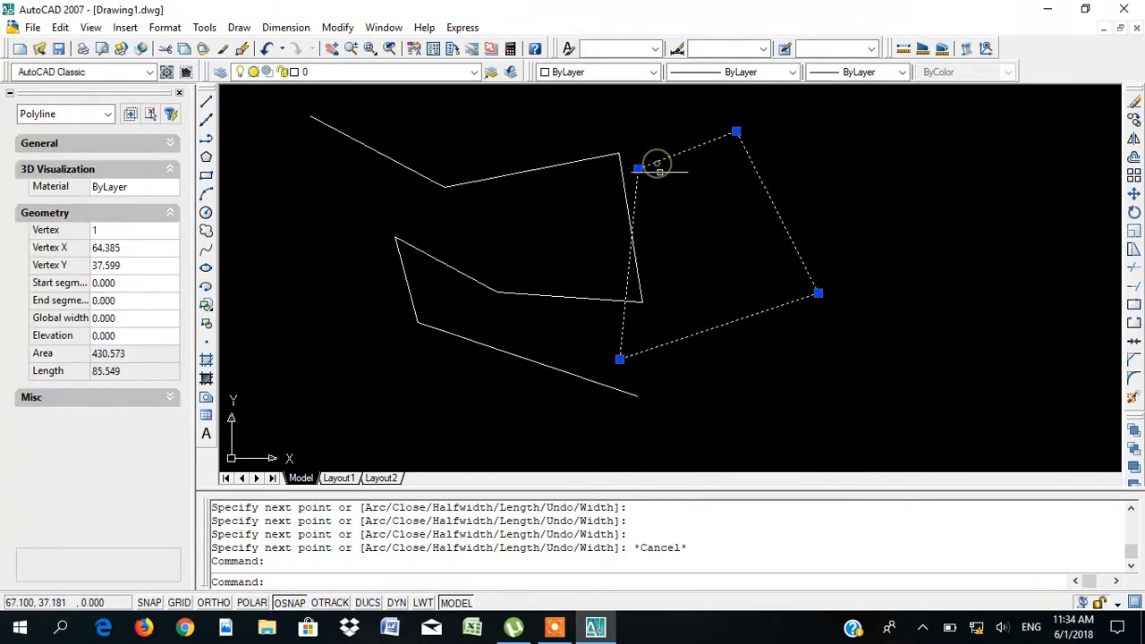
mouse_move(565, 268)
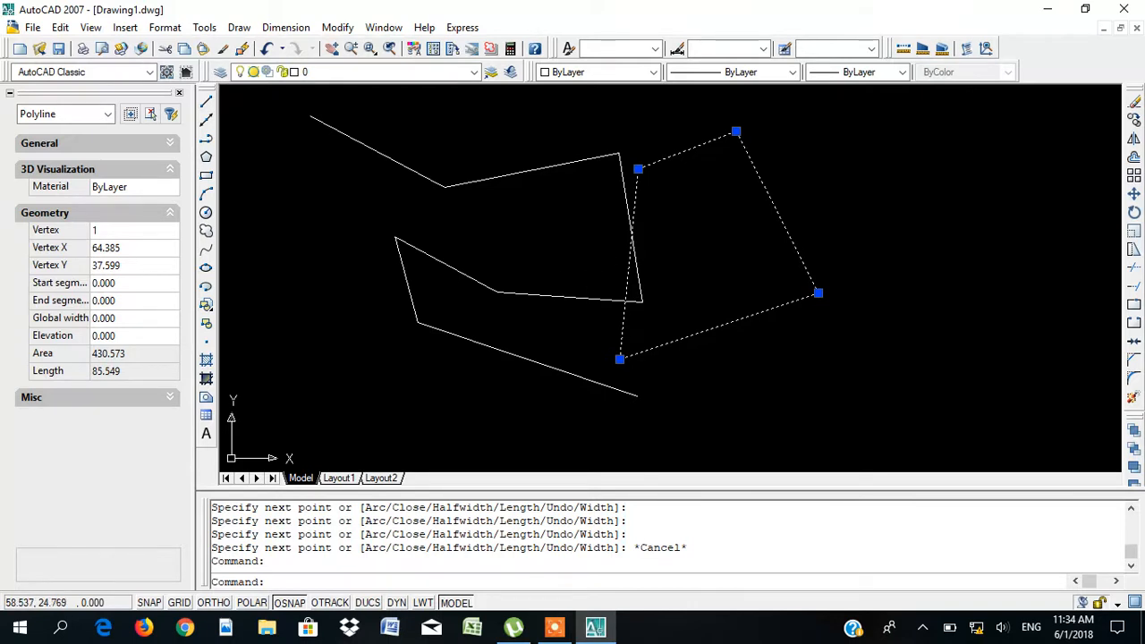
key("Escape")
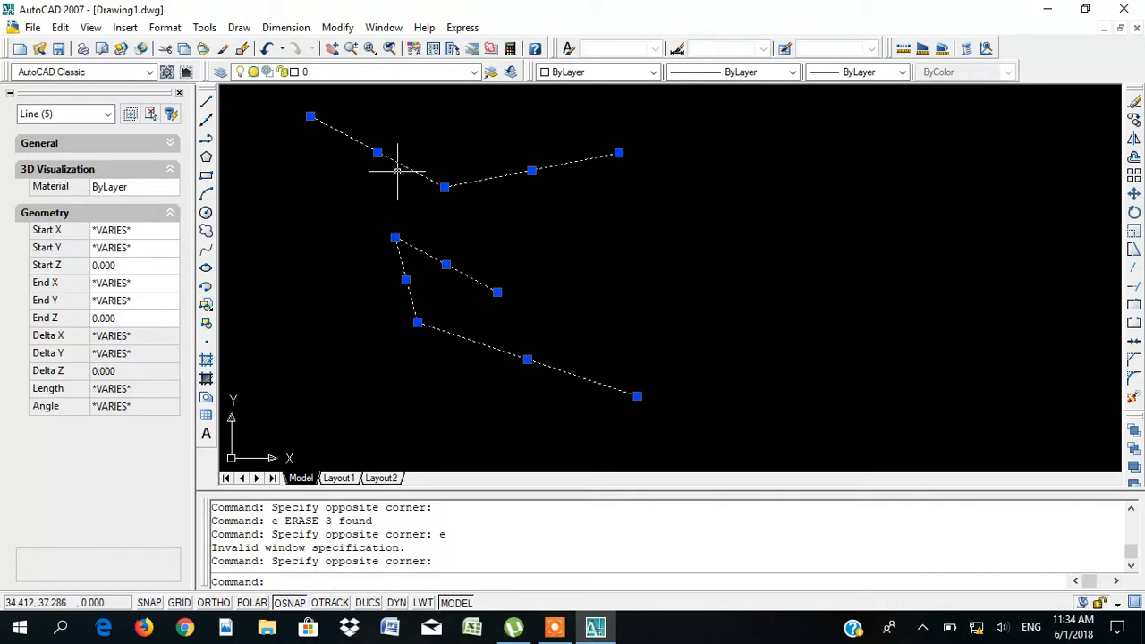
key("Enter")
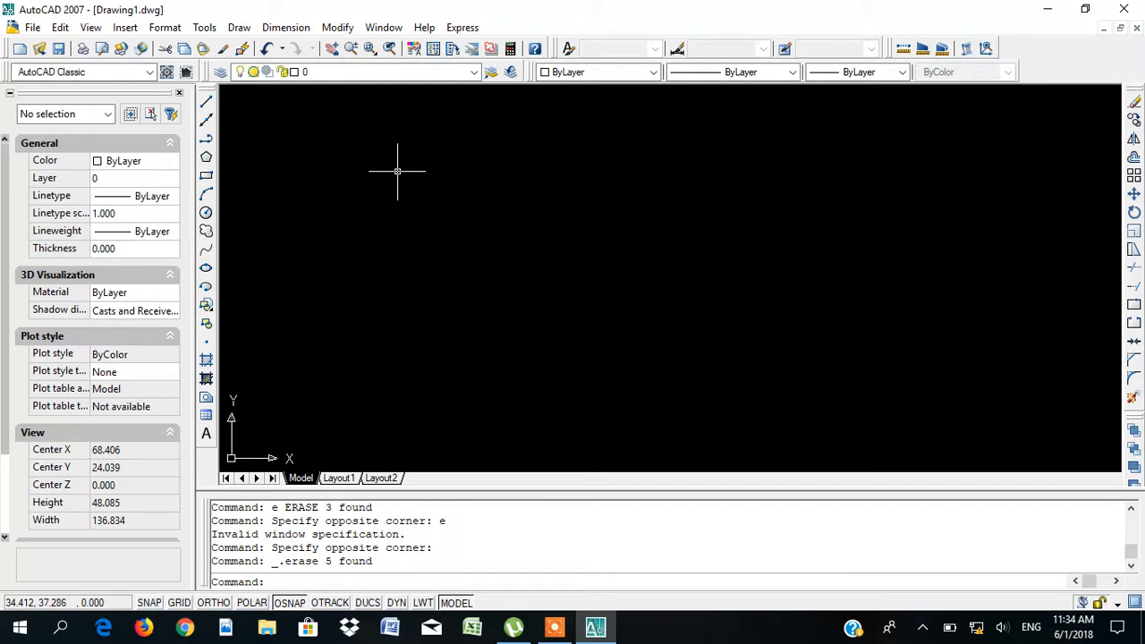
mouse_move(408, 160)
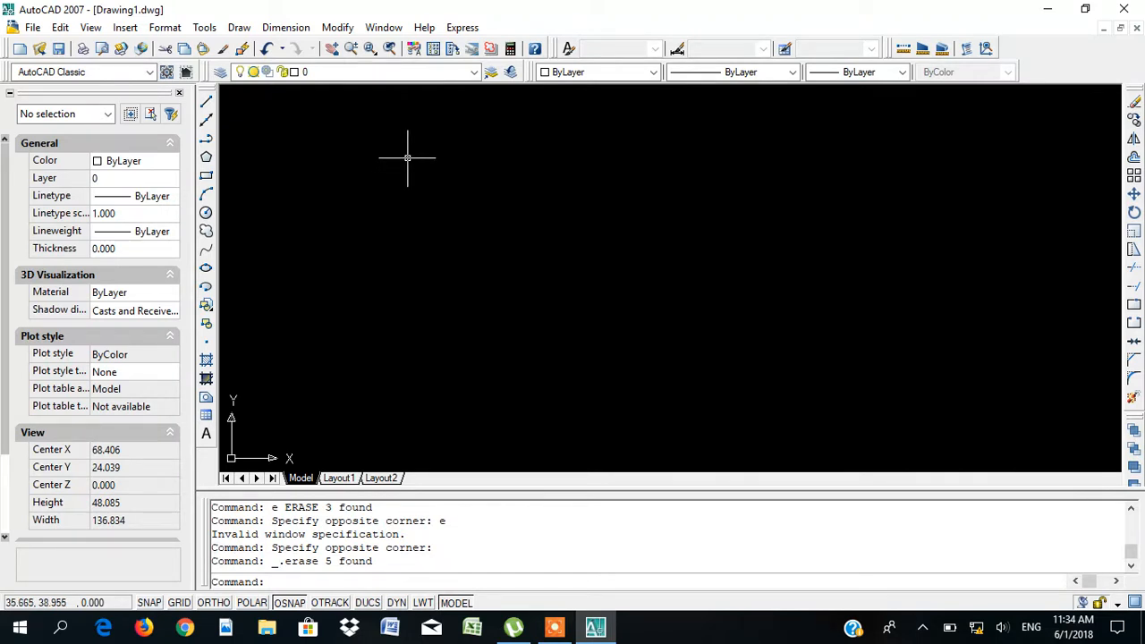
mouse_move(415, 154)
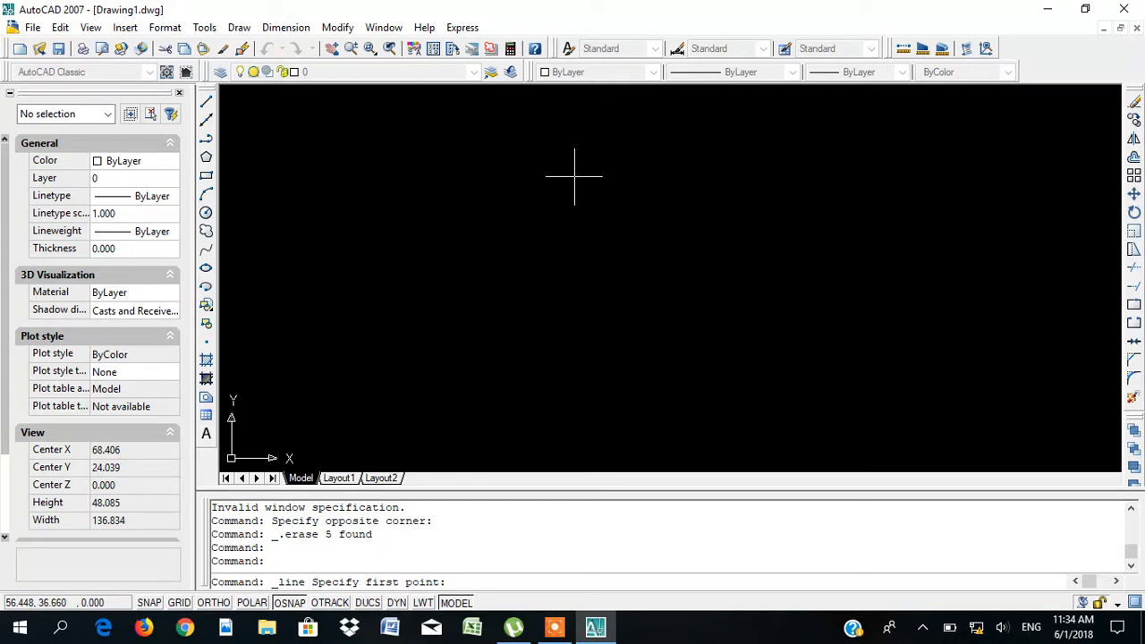
- Enter the line's first point as coordinate 701041.427,848847.867
type("701")
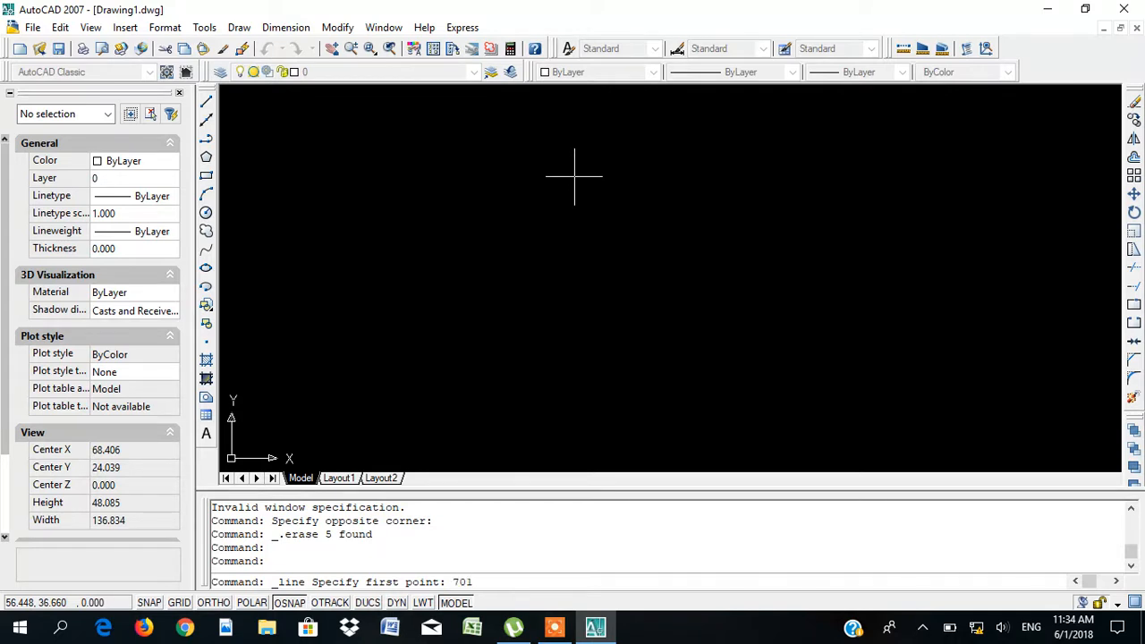
type("041.")
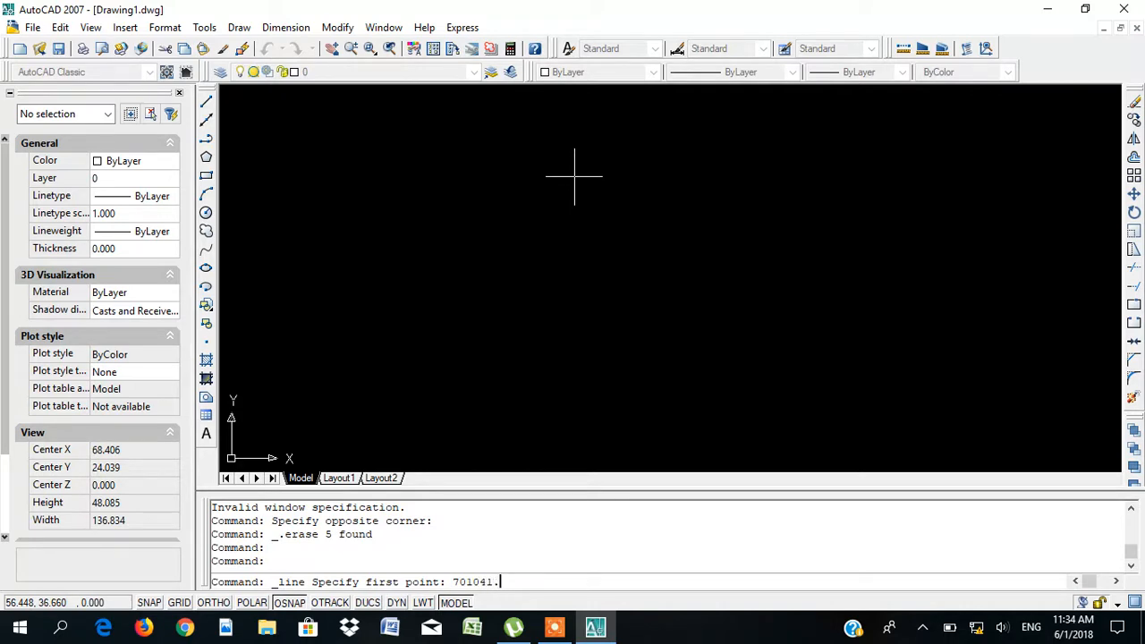
type("4")
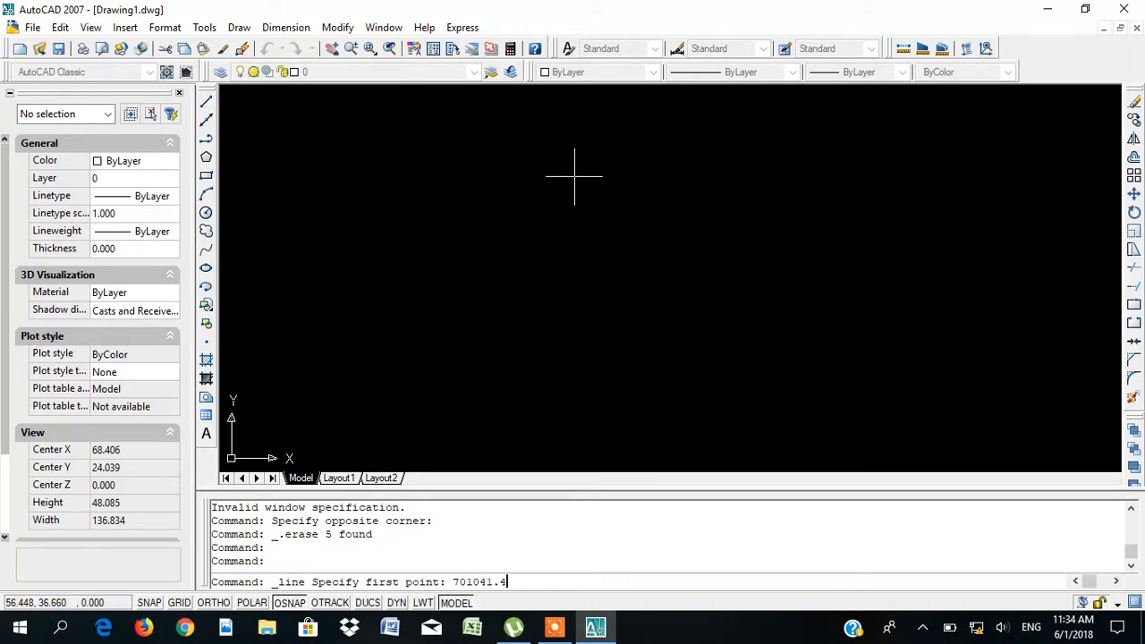
type("27,")
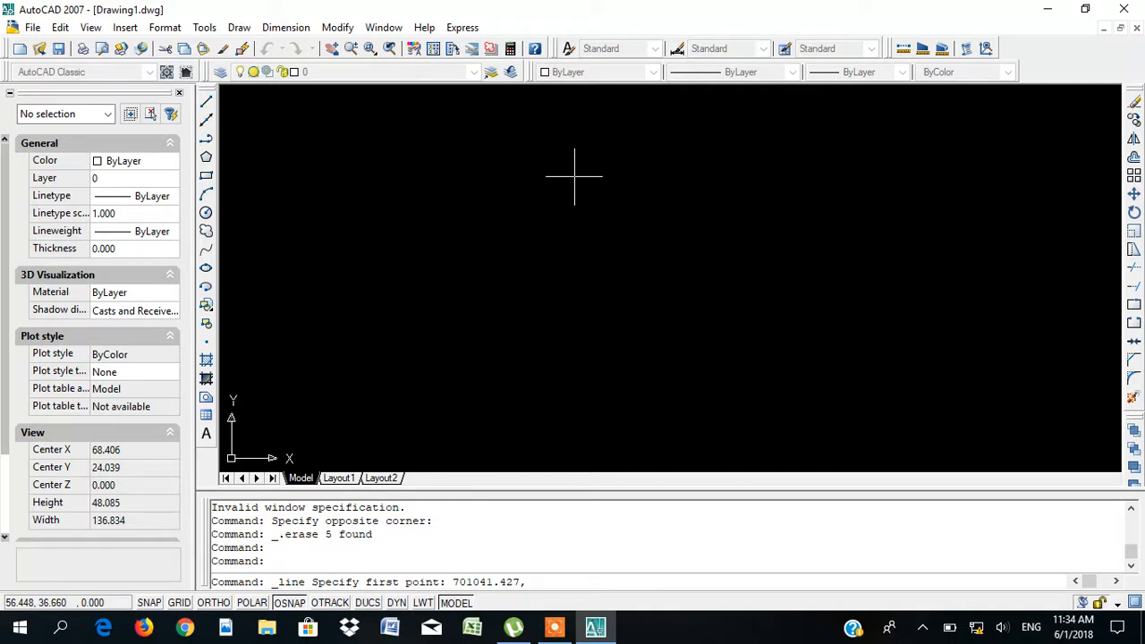
type(",")
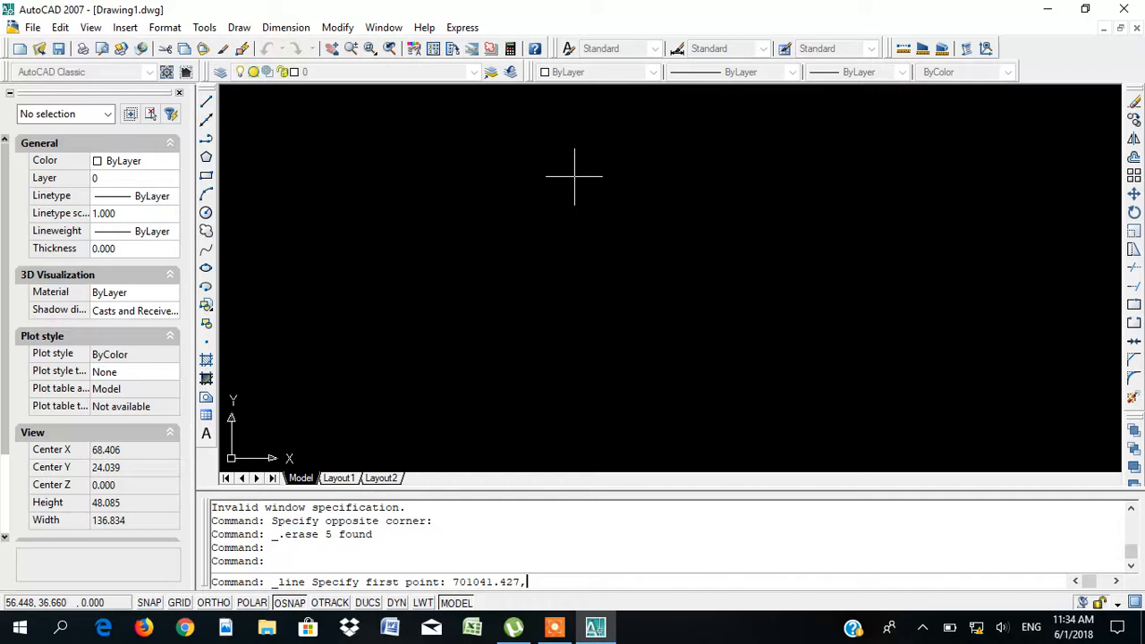
type(",8488")
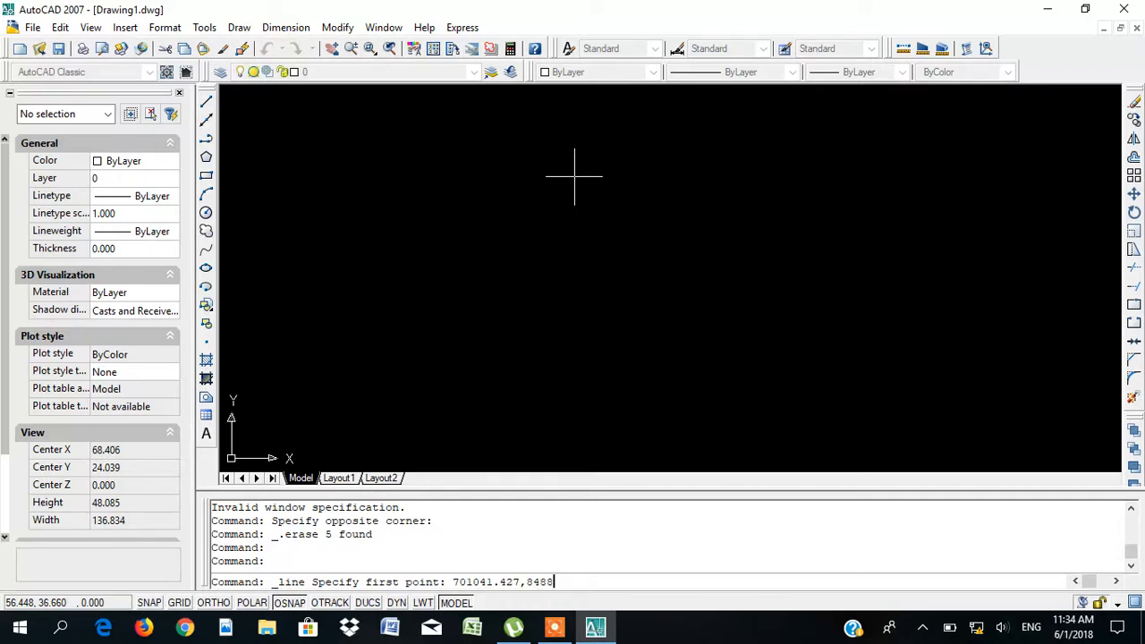
type("47.")
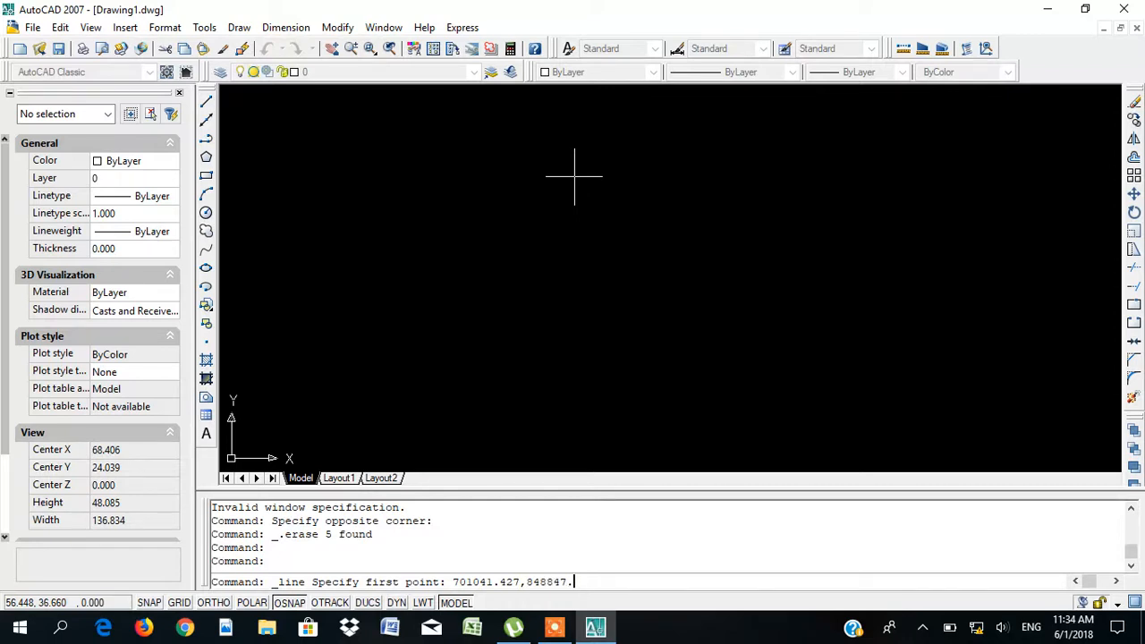
type("867")
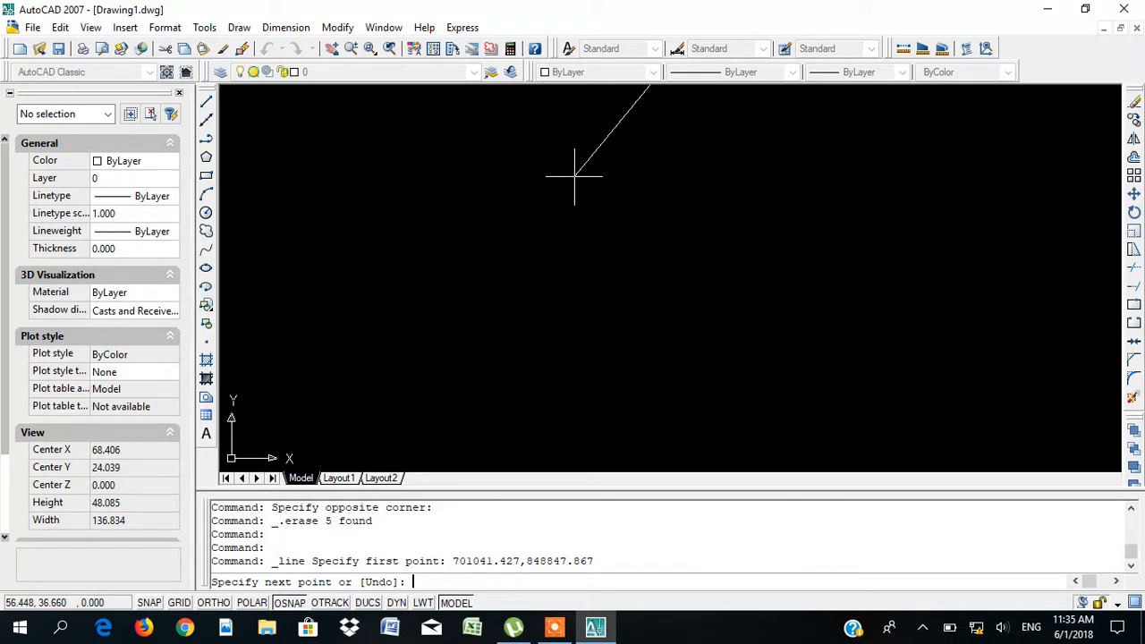
type("0")
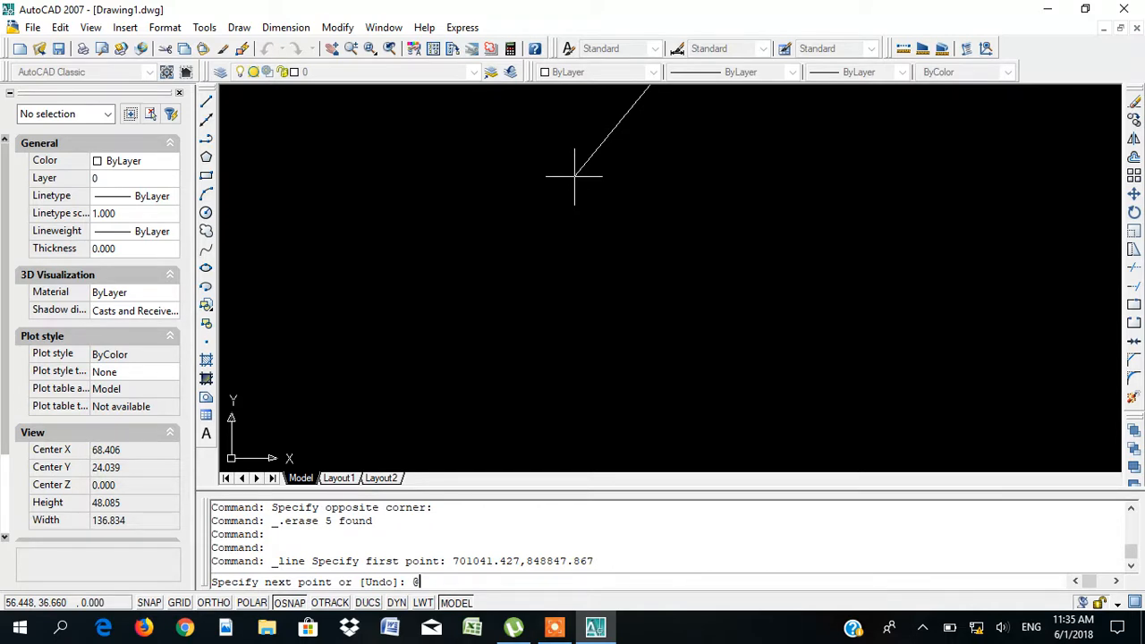
type("35")
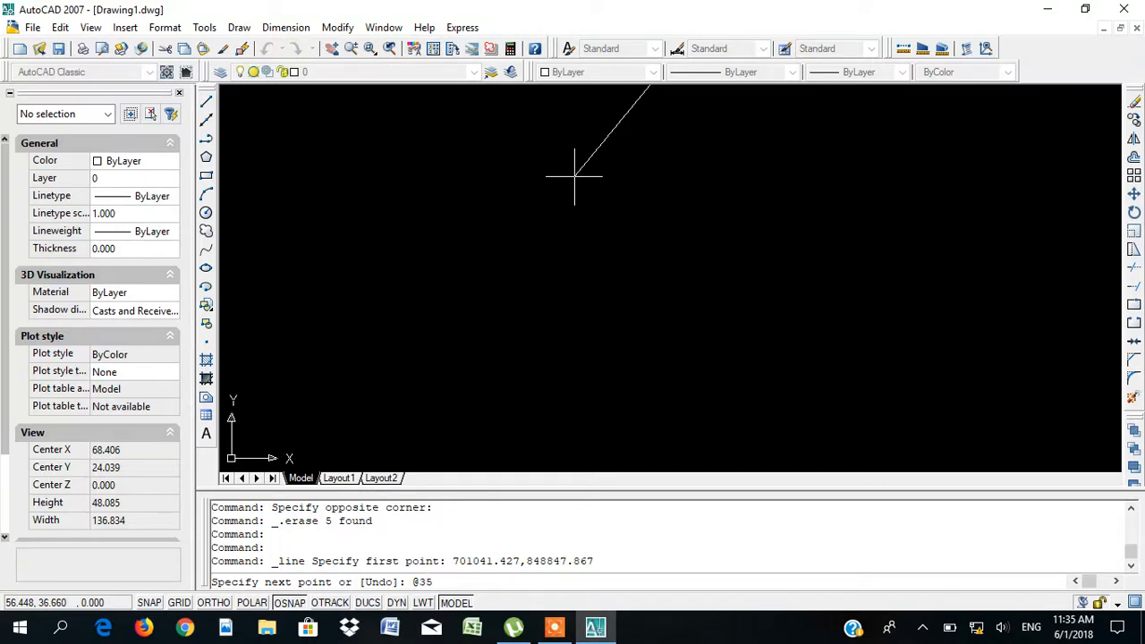
type(".73")
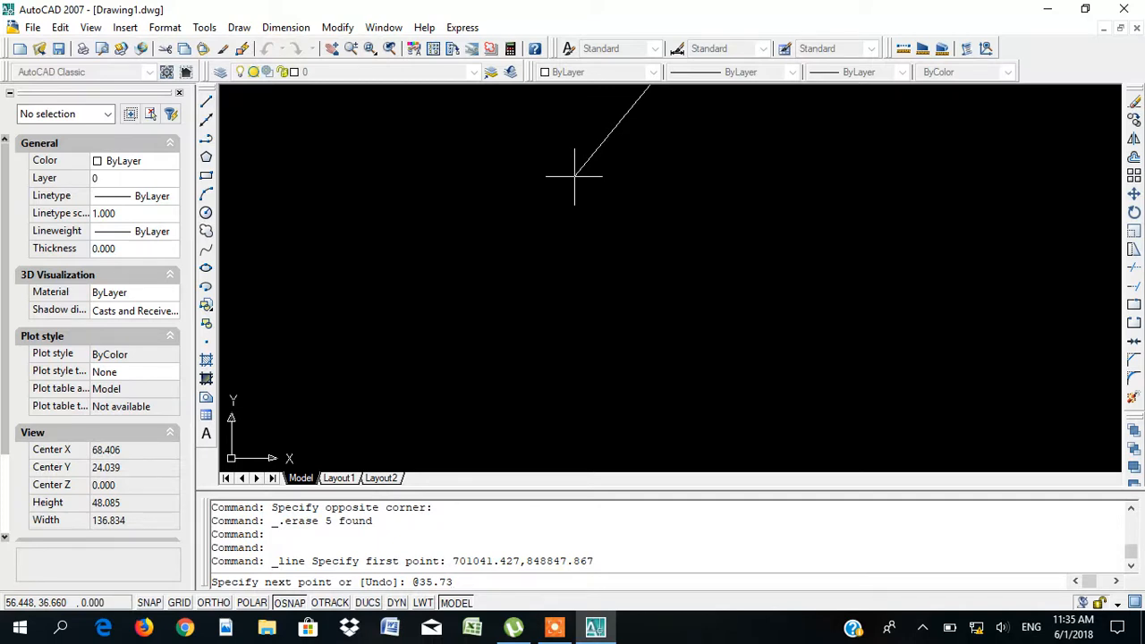
type("<")
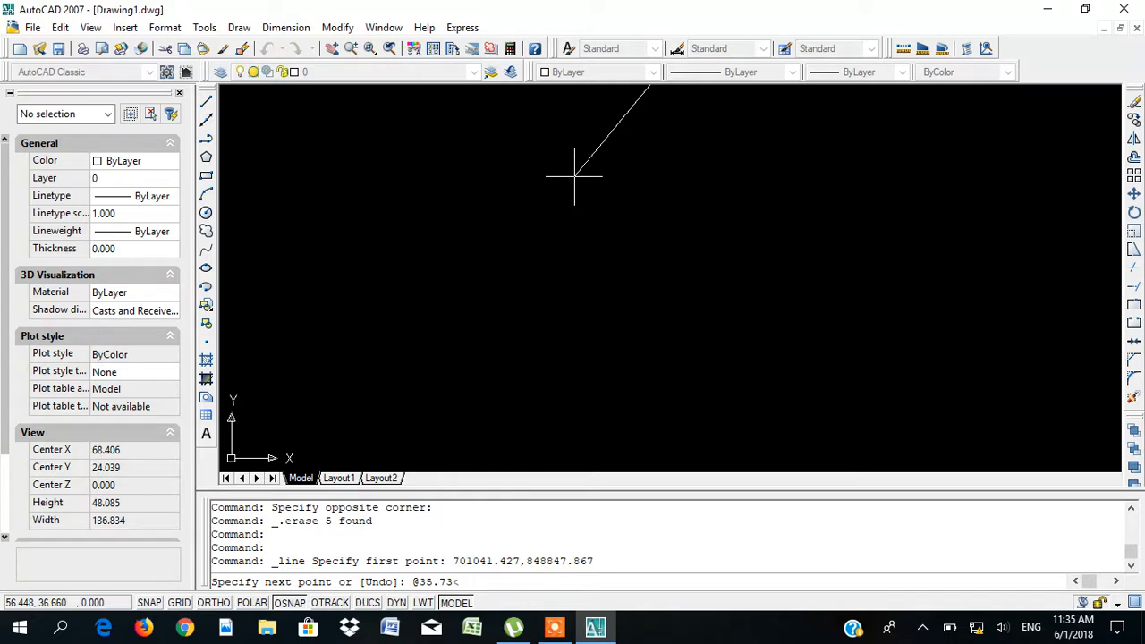
type("125")
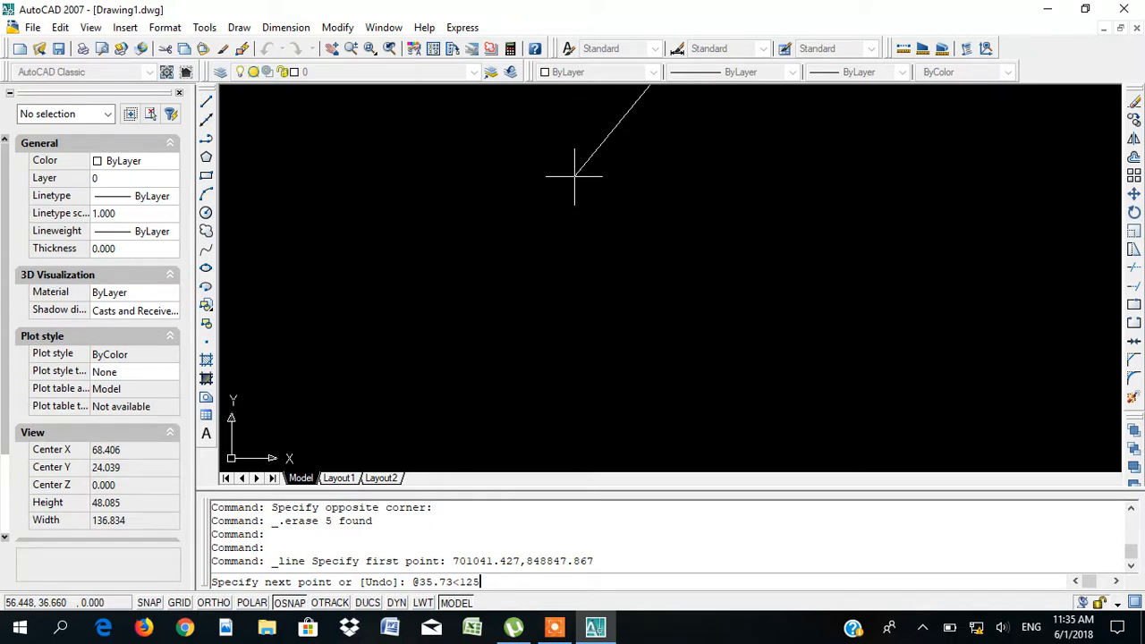
type("d")
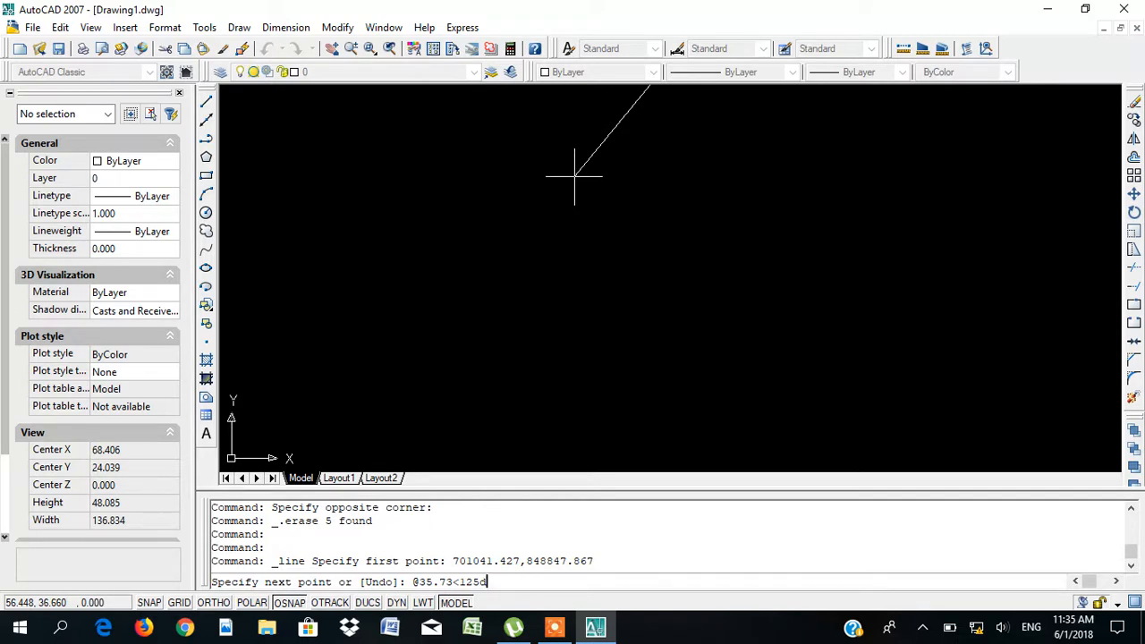
type("21'")
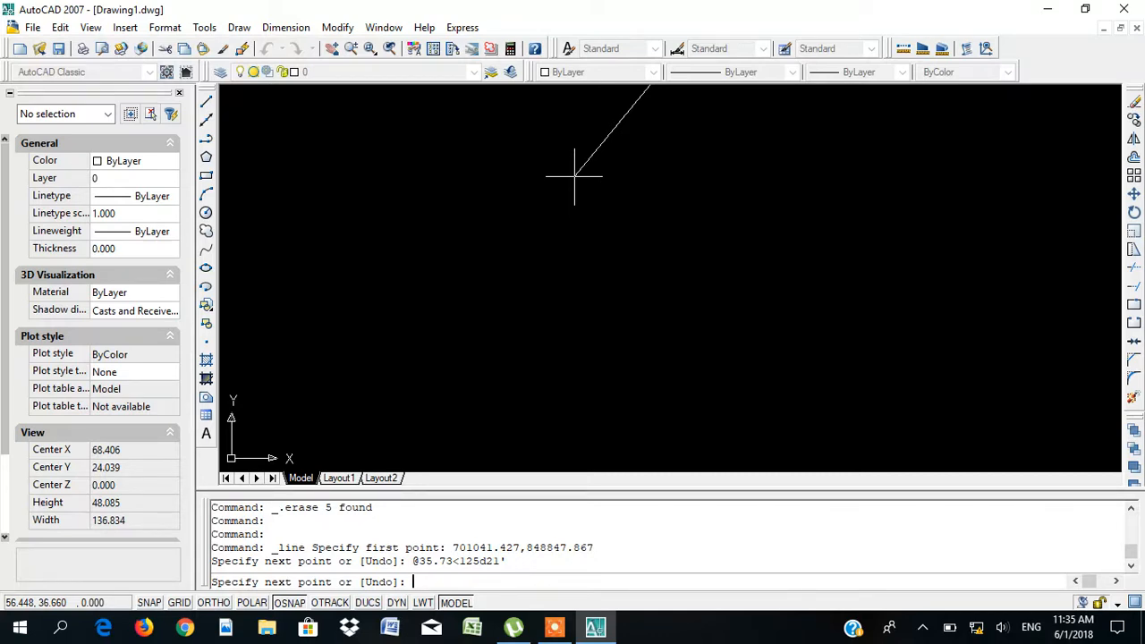
type("@")
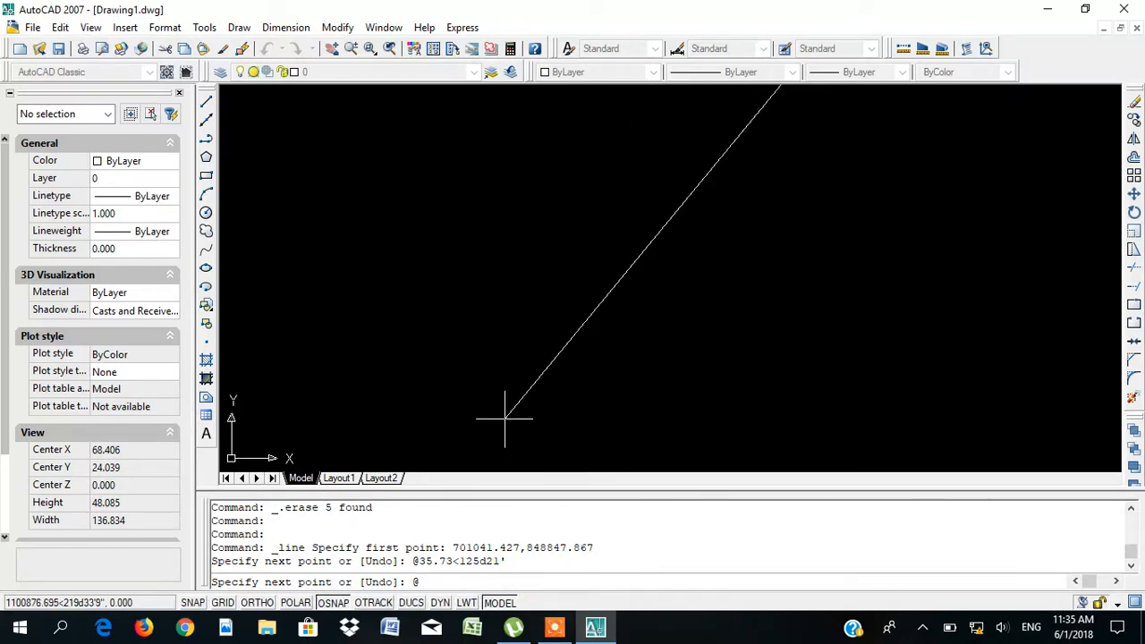
type("3")
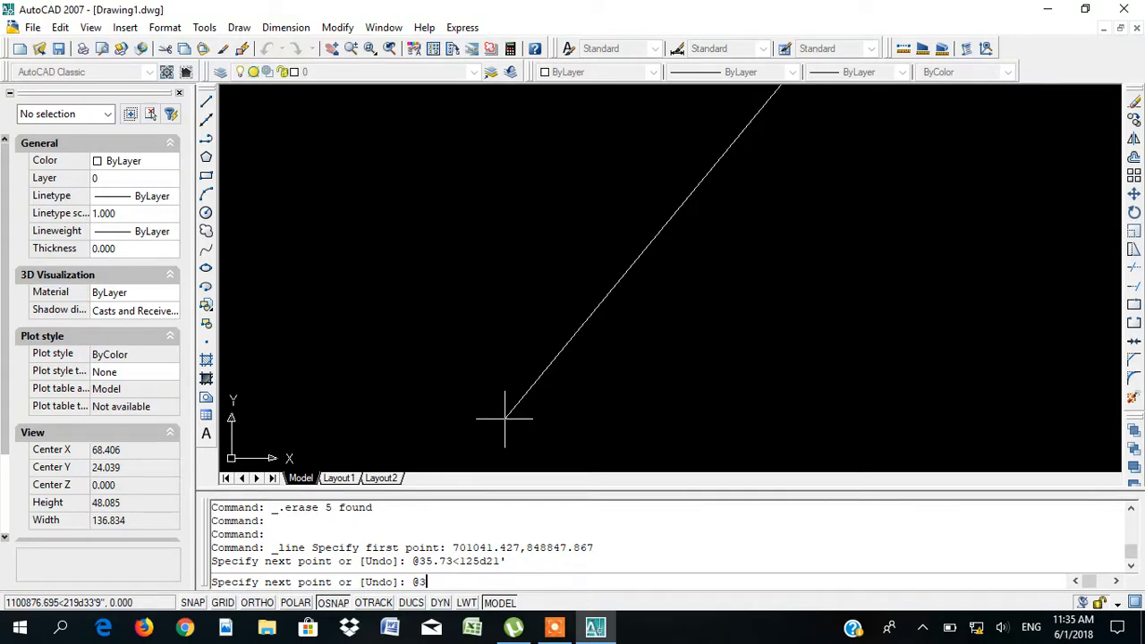
type("2.77")
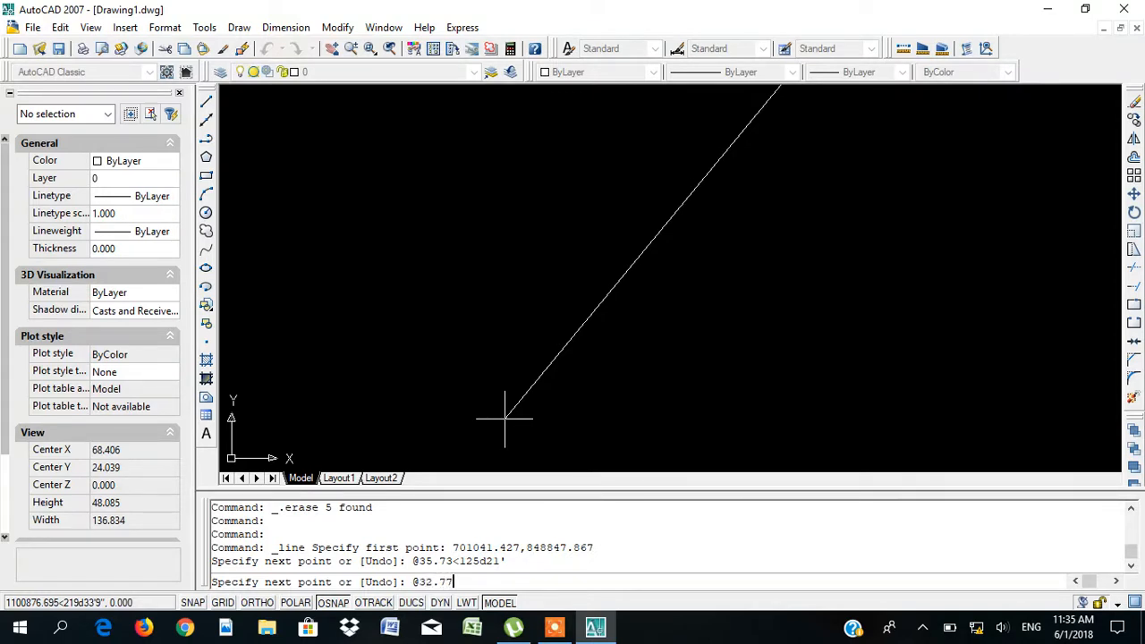
type("<")
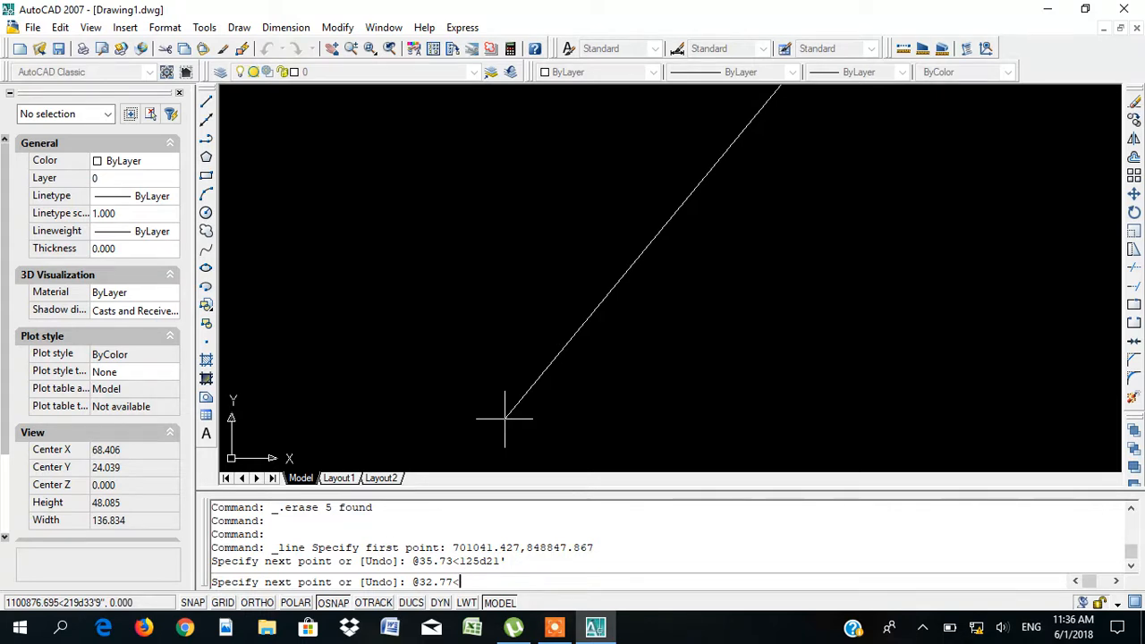
type("1")
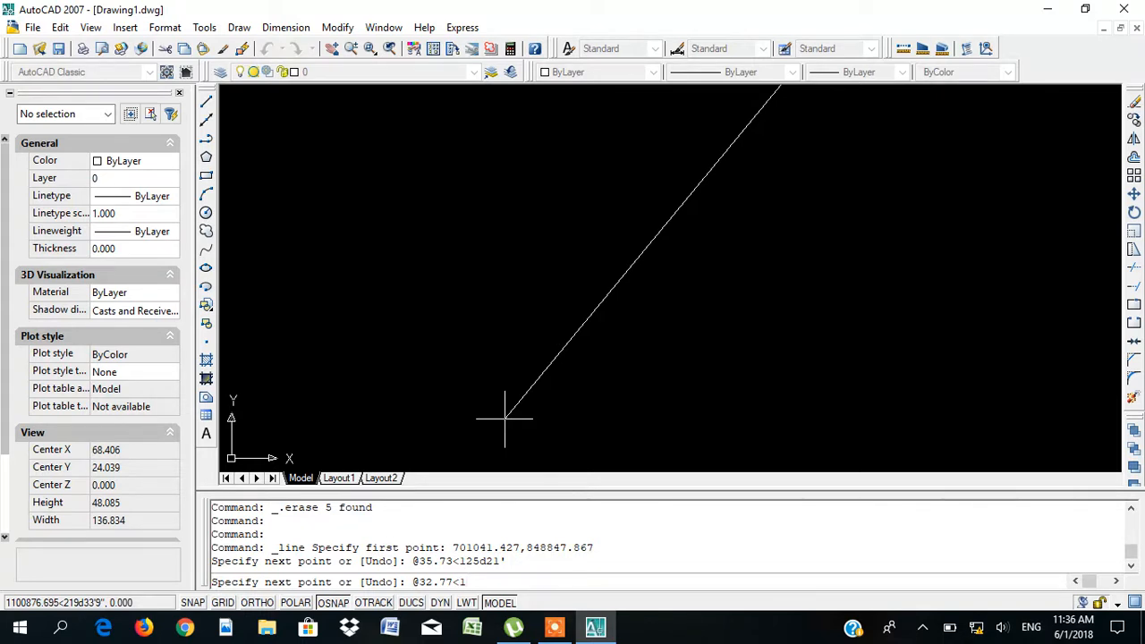
type("8d")
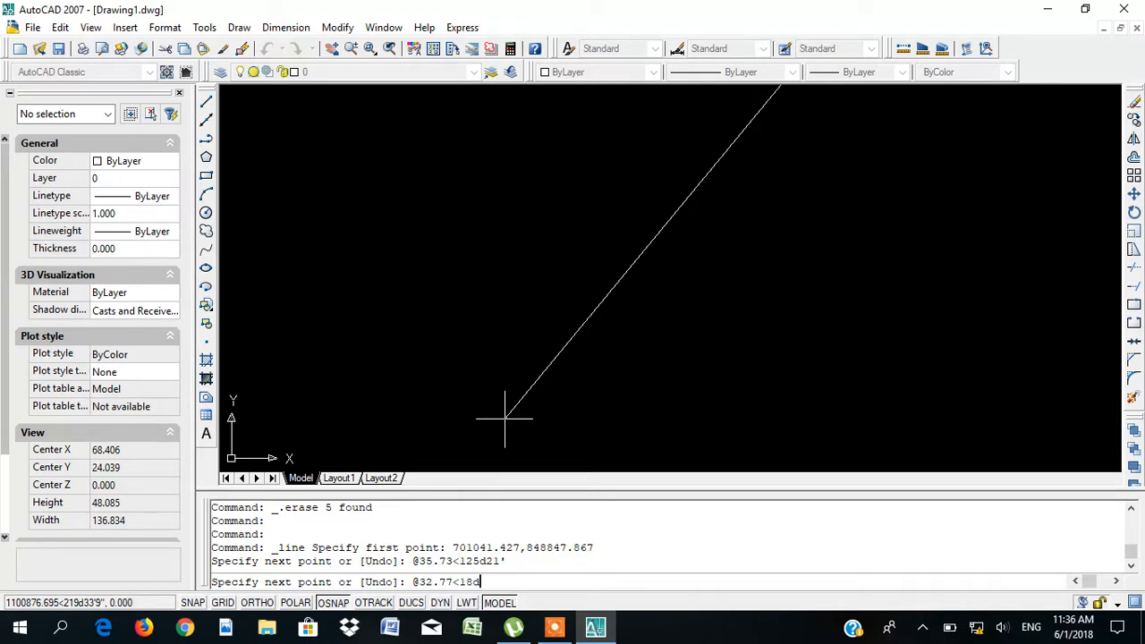
type("17'")
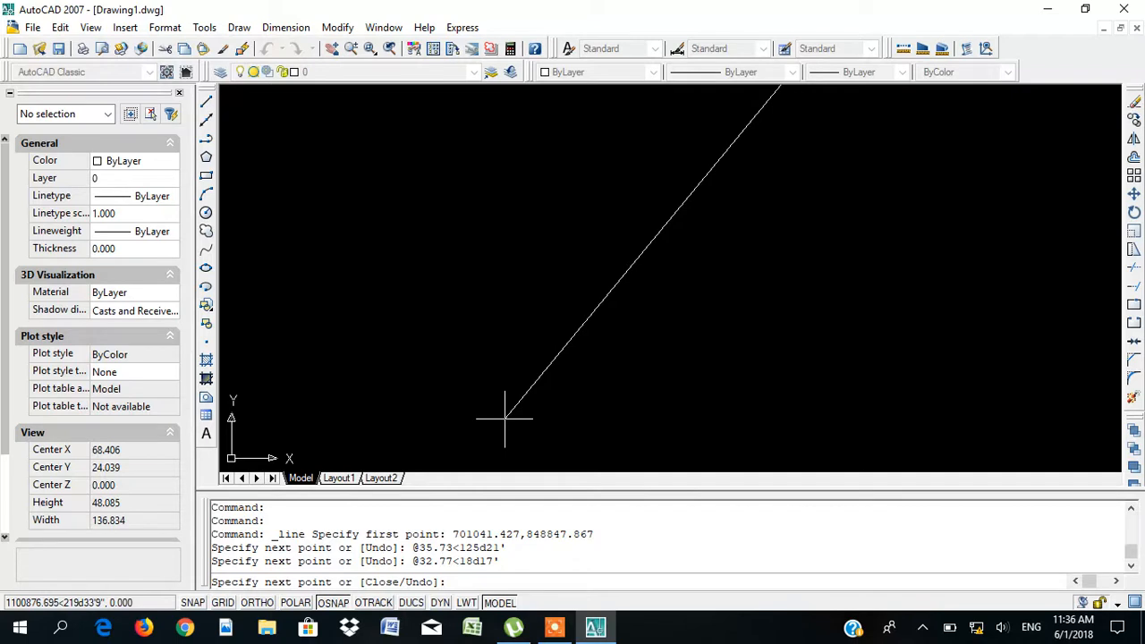
type("@")
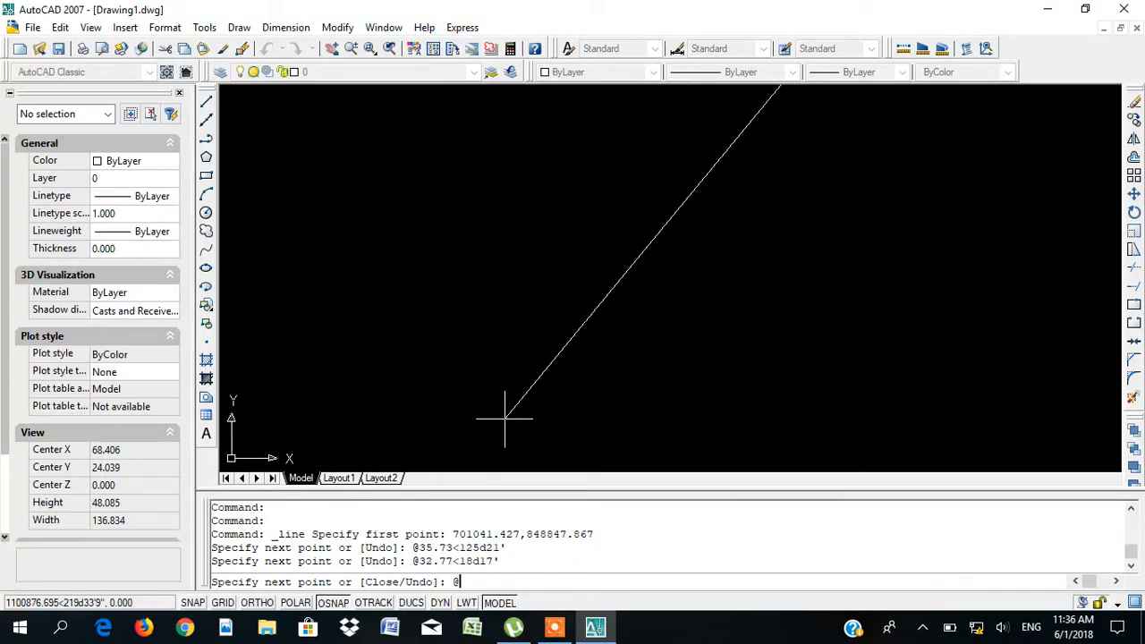
type("43.34")
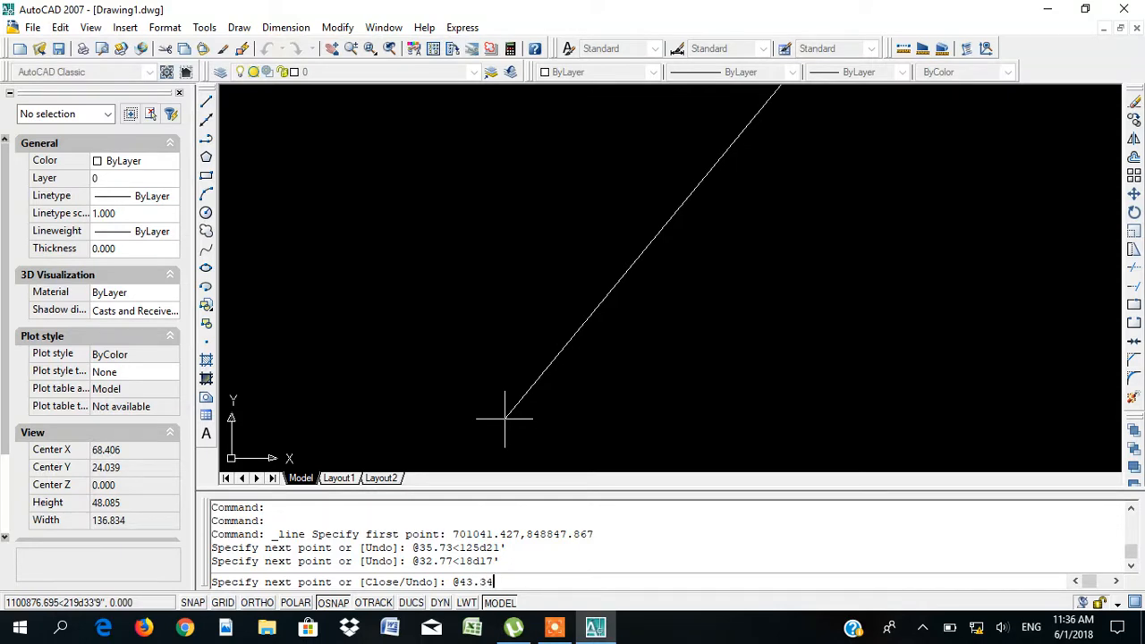
type("<")
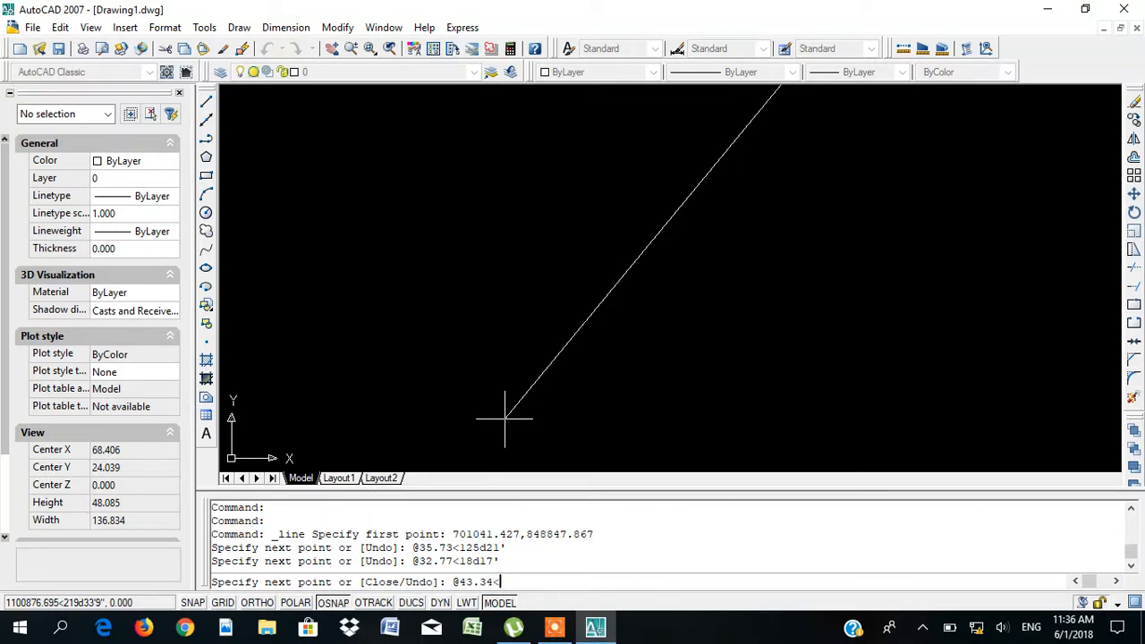
type("310")
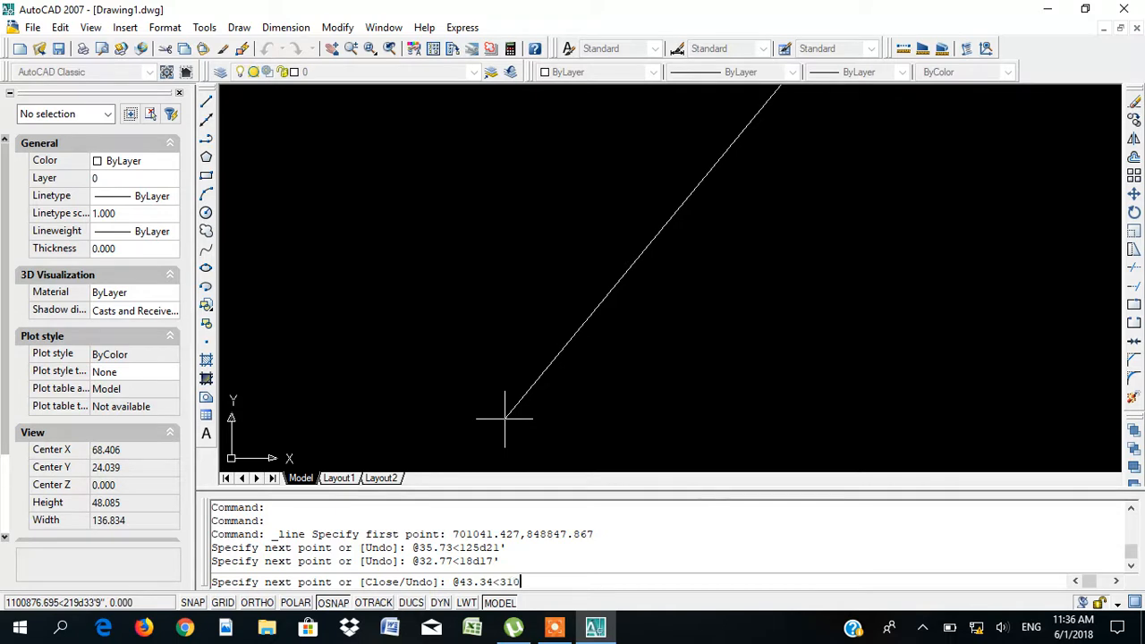
type("d0")
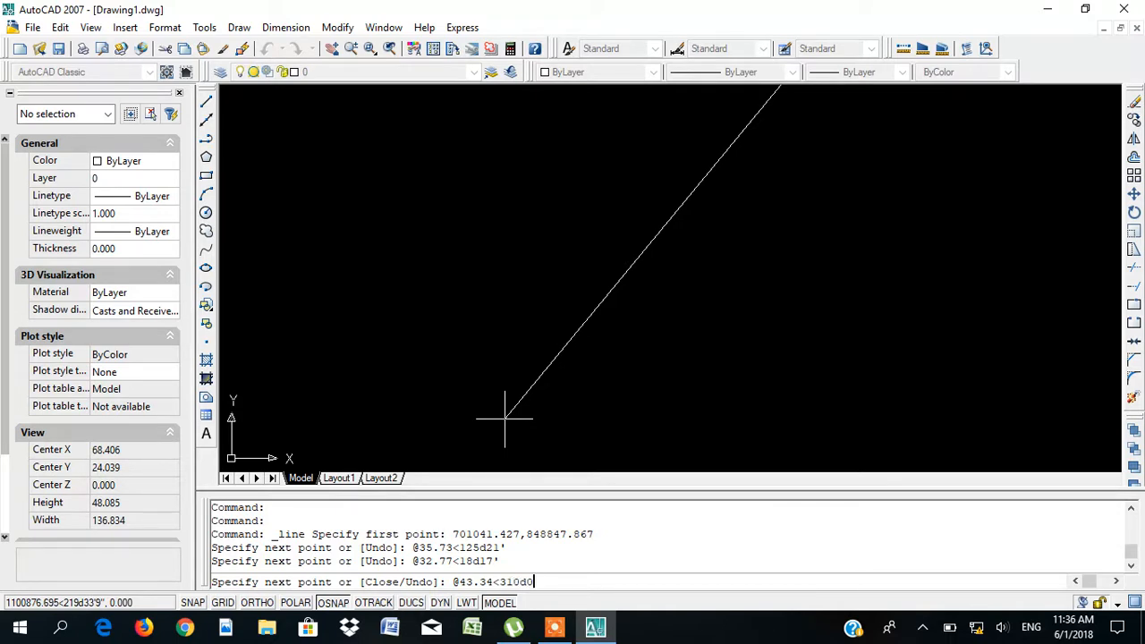
type("6")
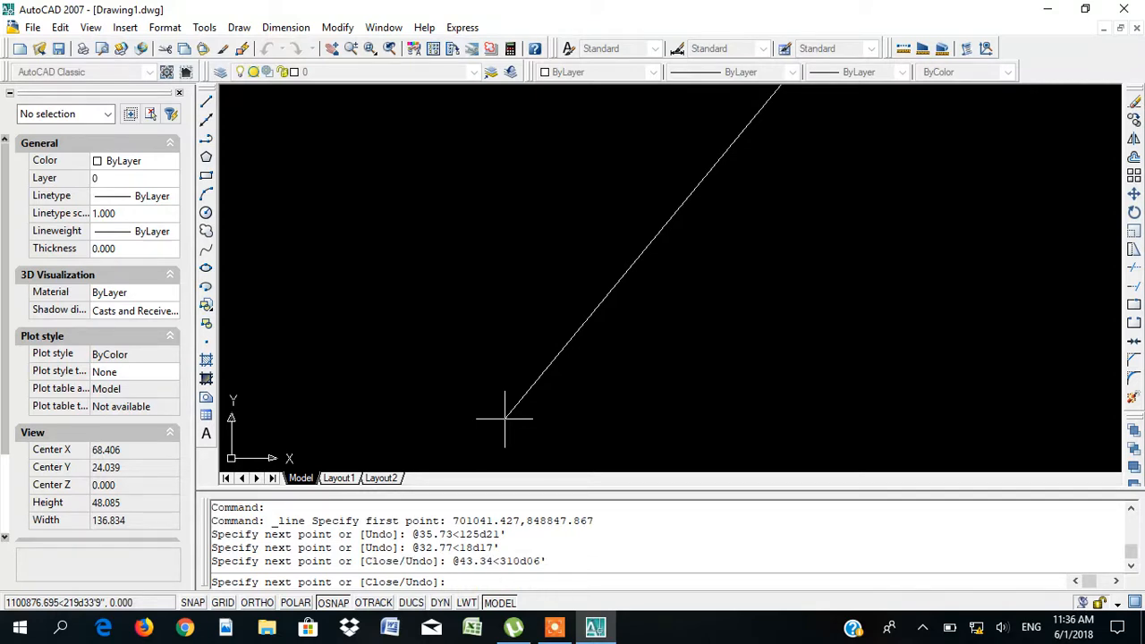
key("Escape")
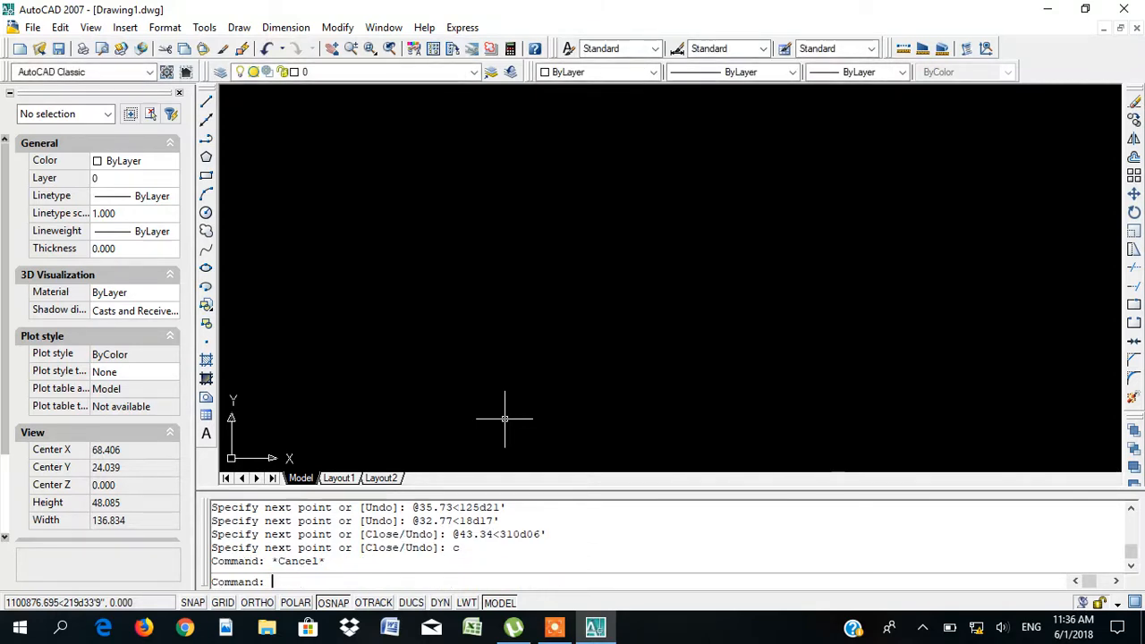
- Zoom to extents so the whole four-sided plot is in view
type("e")
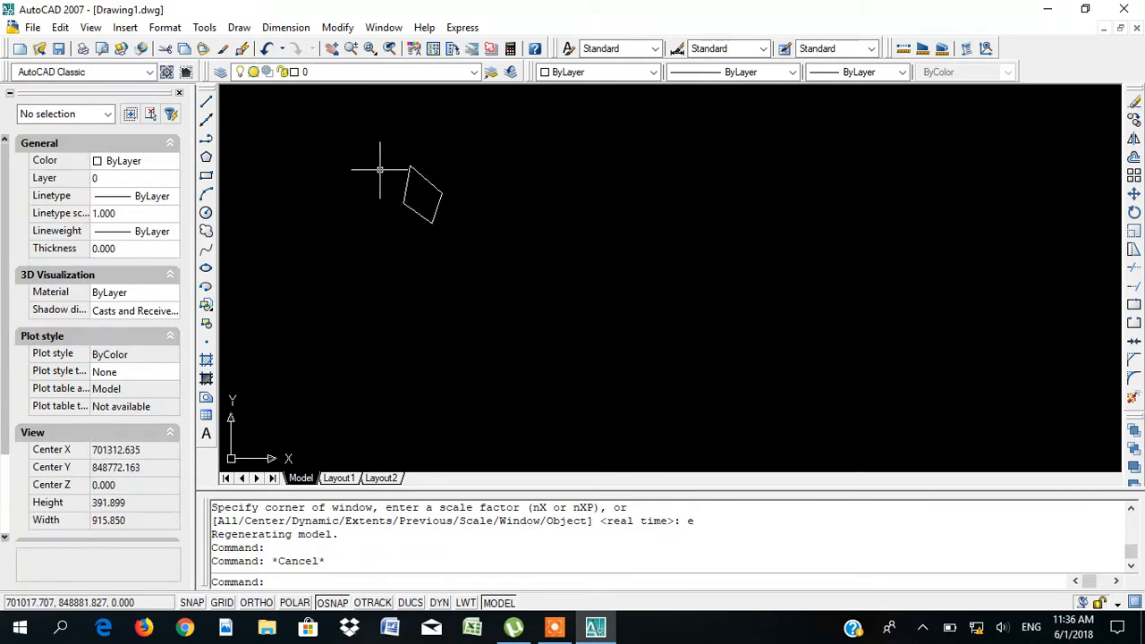
mouse_move(375, 175)
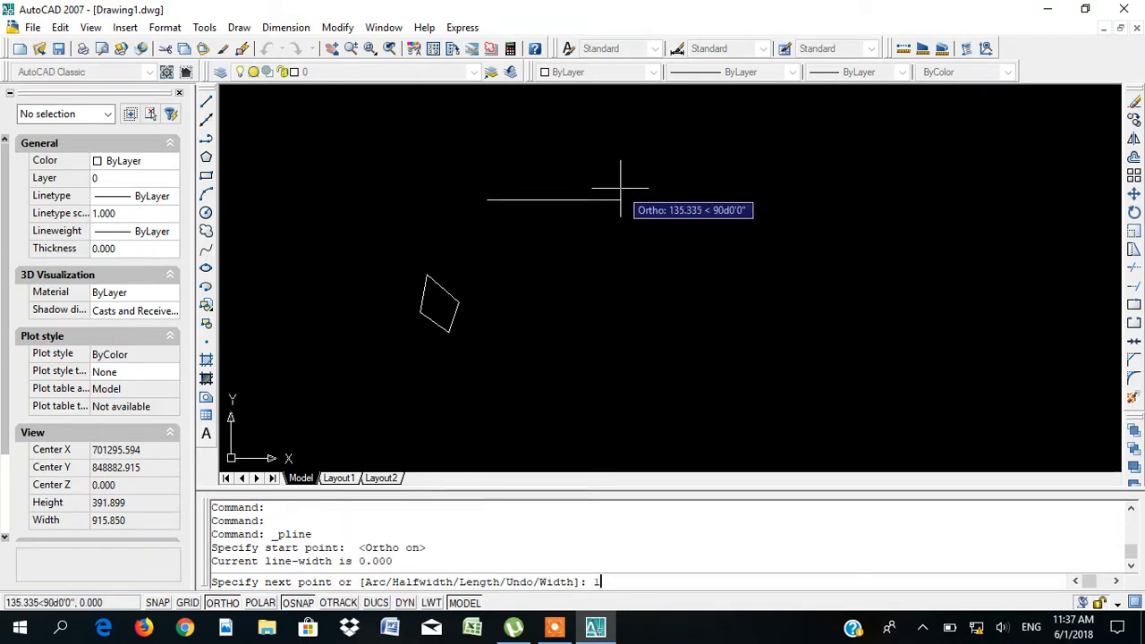
- Draw a closed 100 by 160 polyline rectangle to the right of the plot
type("00")
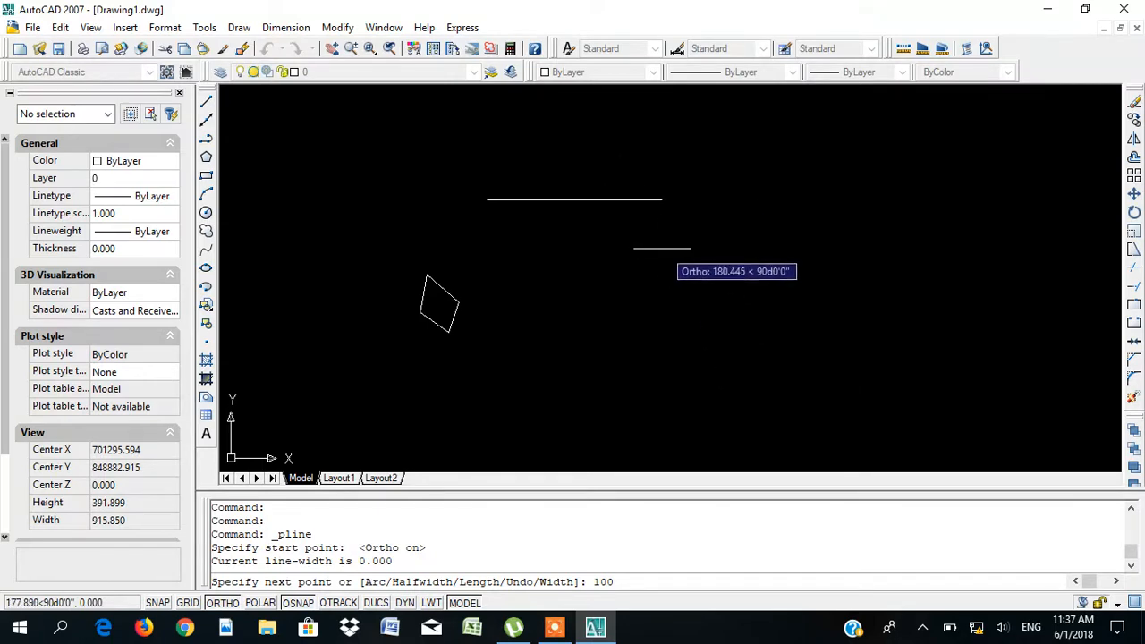
left_click(662, 247)
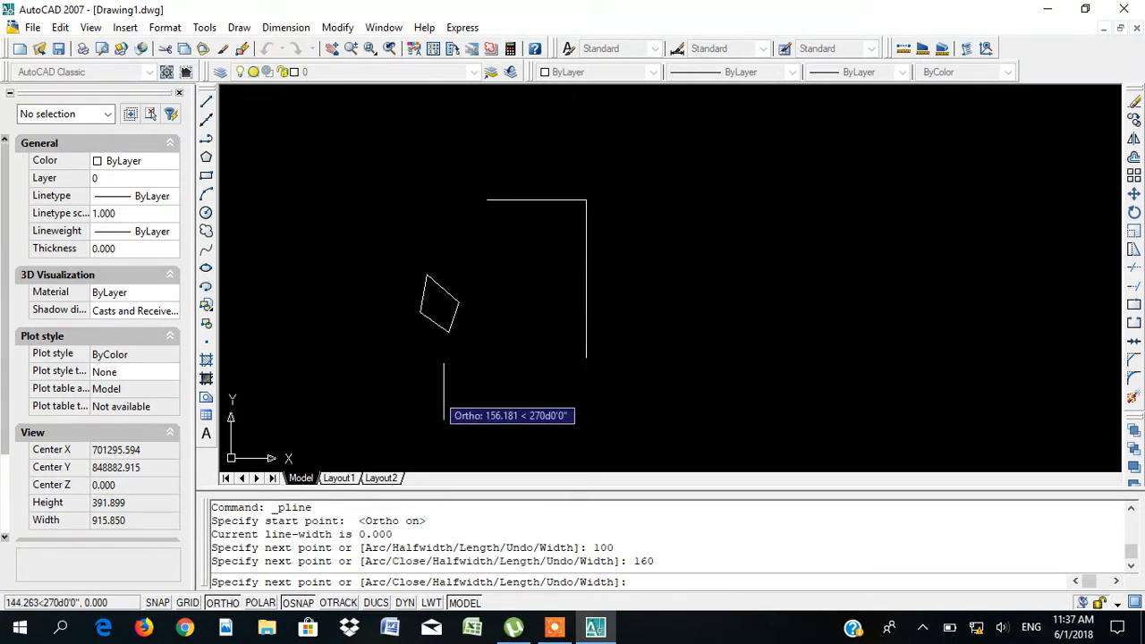
type("100")
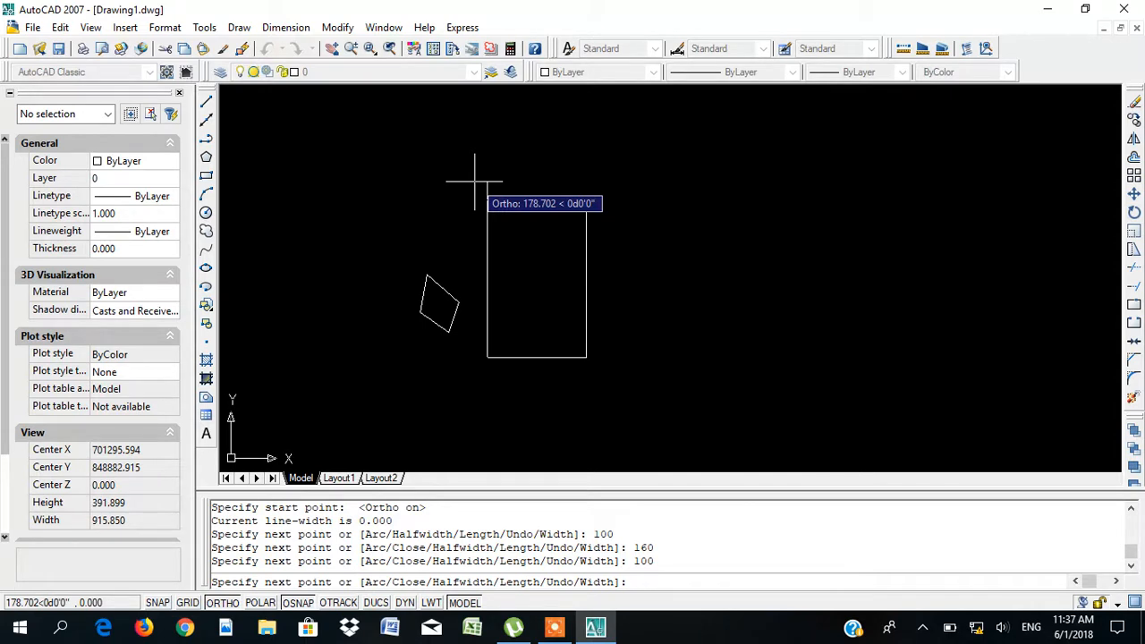
type("c")
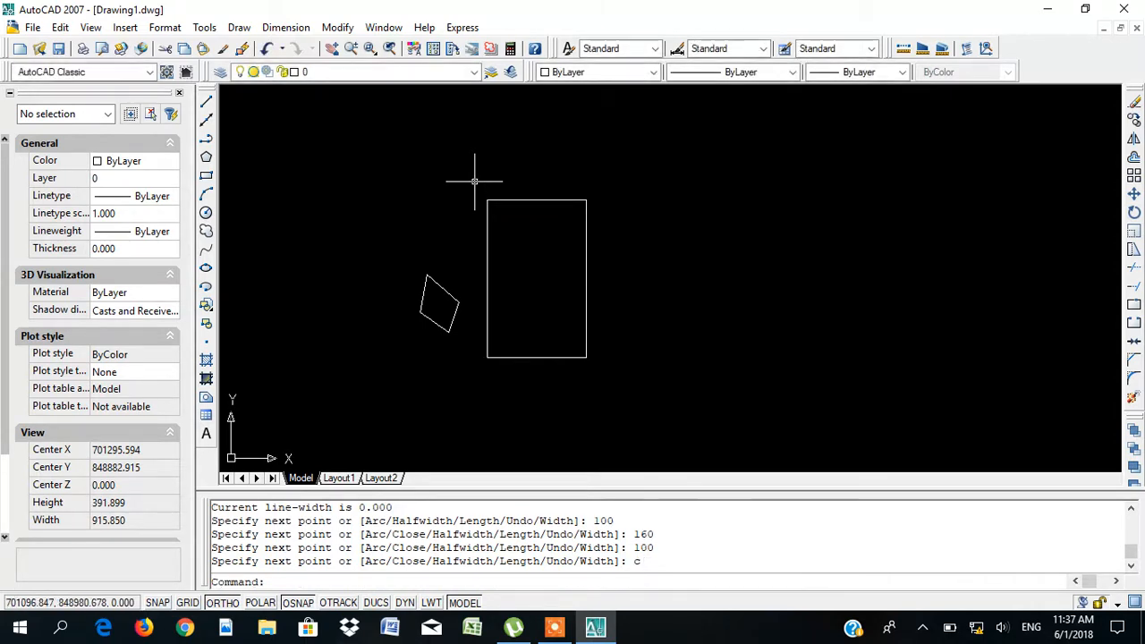